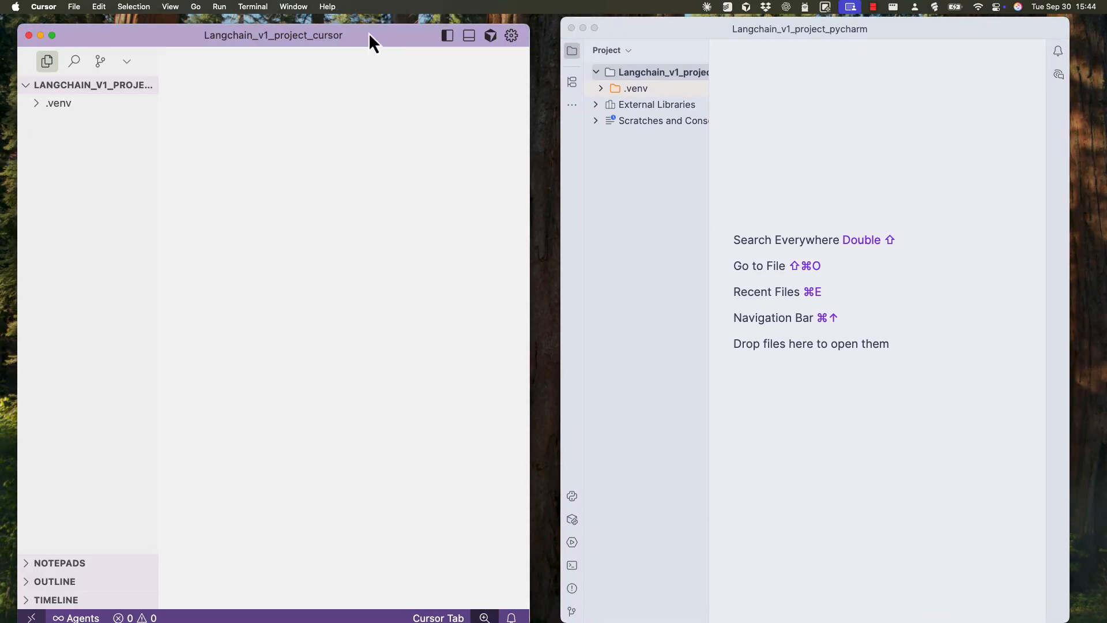
pyautogui.moveTo(388, 47)
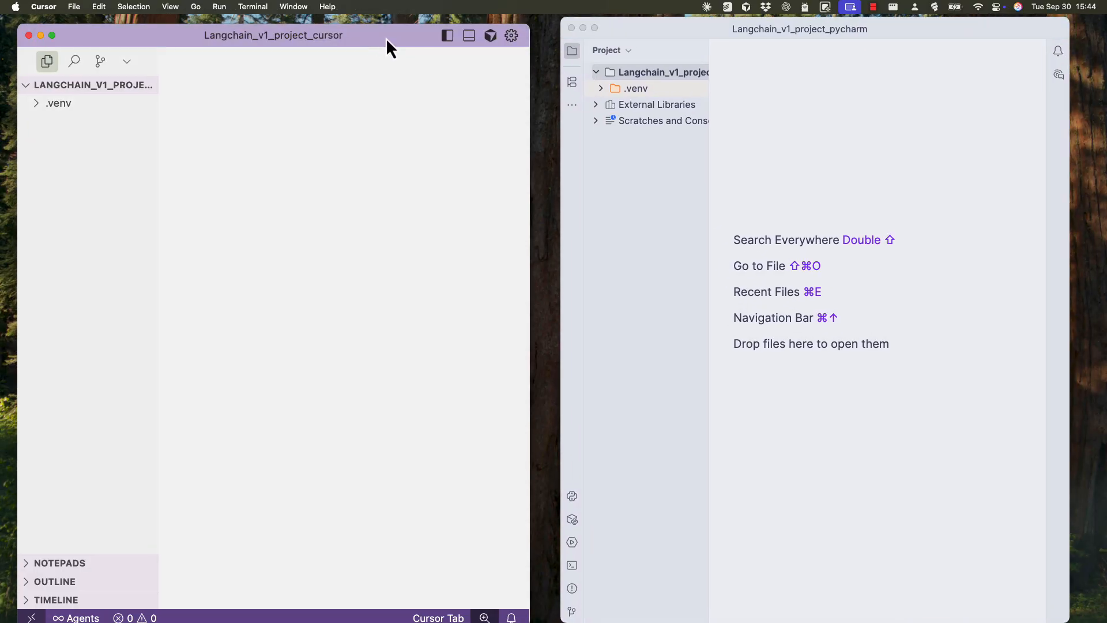
pyautogui.moveTo(460, 55)
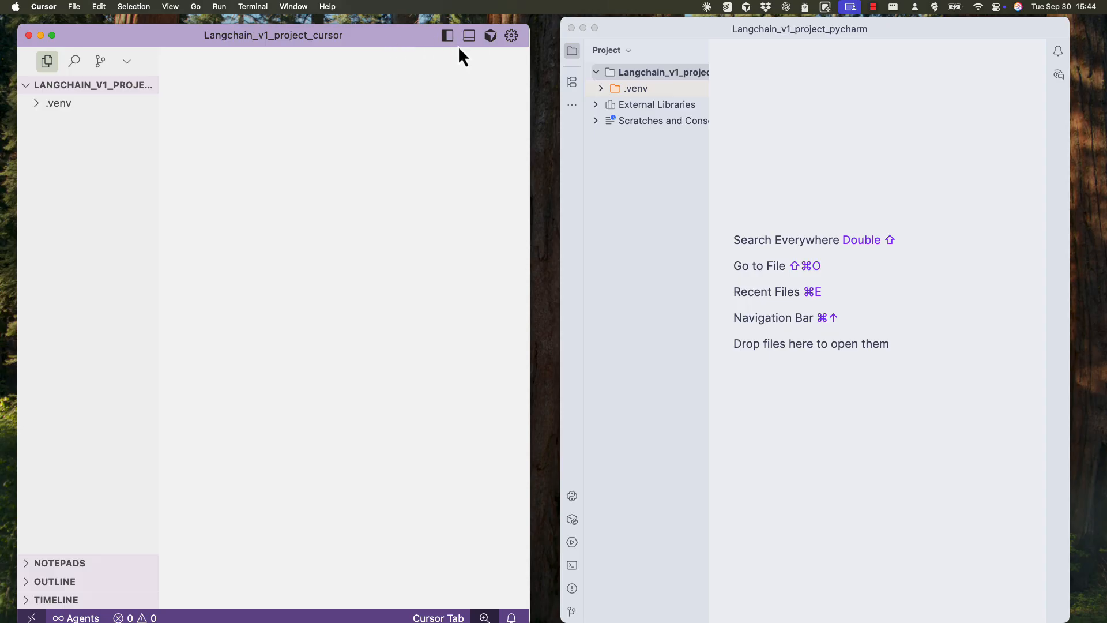
# Draft a prompt asking for a simple stoicism-advocating AI coach chatbot with Flask, langchain v1 alpha and gemini-2.5-flash
pyautogui.click(492, 36)
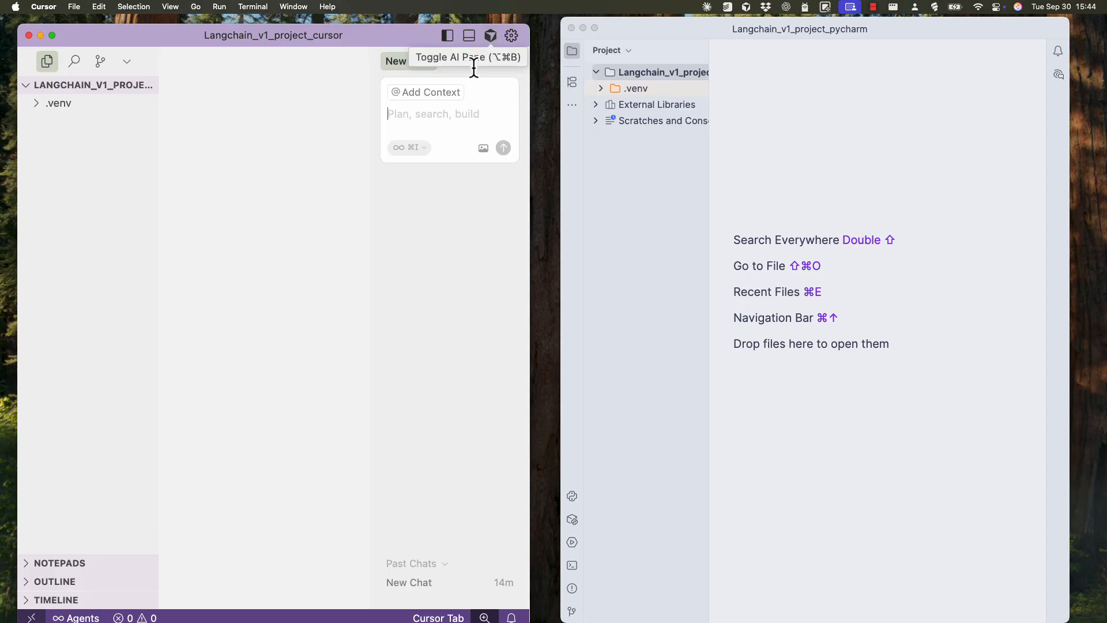
pyautogui.click(434, 114)
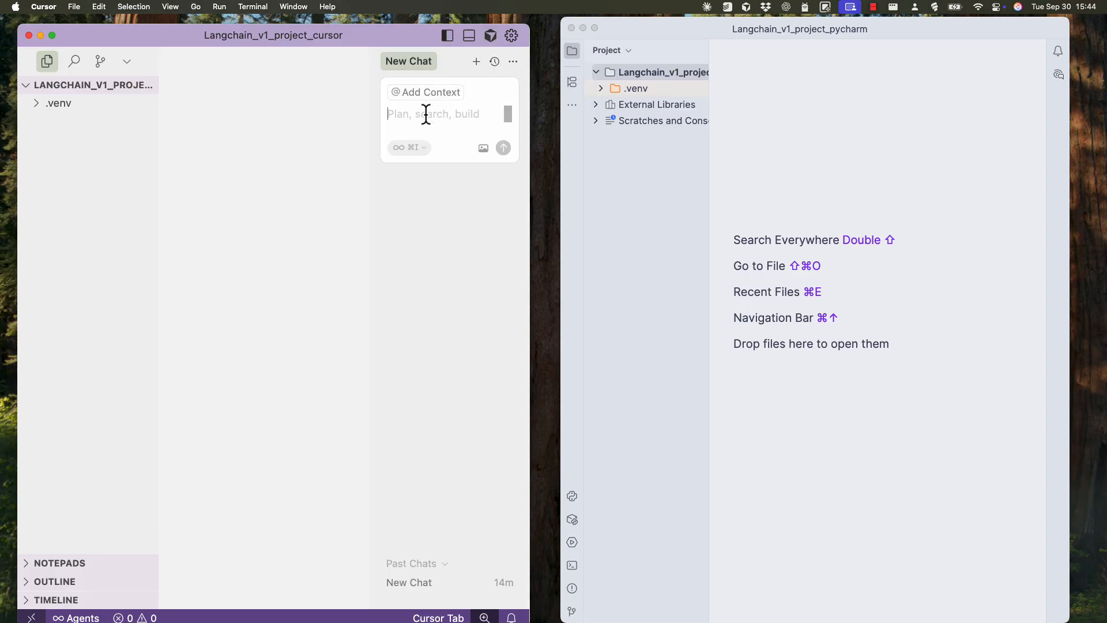
pyautogui.write('Make me a simple ai assistant coach that advocates stoicism. The chatbot should give therapy advice to the user based on stoicism phylosophy. Add a web interface with flask. Use langchain v1 alpha. Use the gemini-2.5-flash model.')
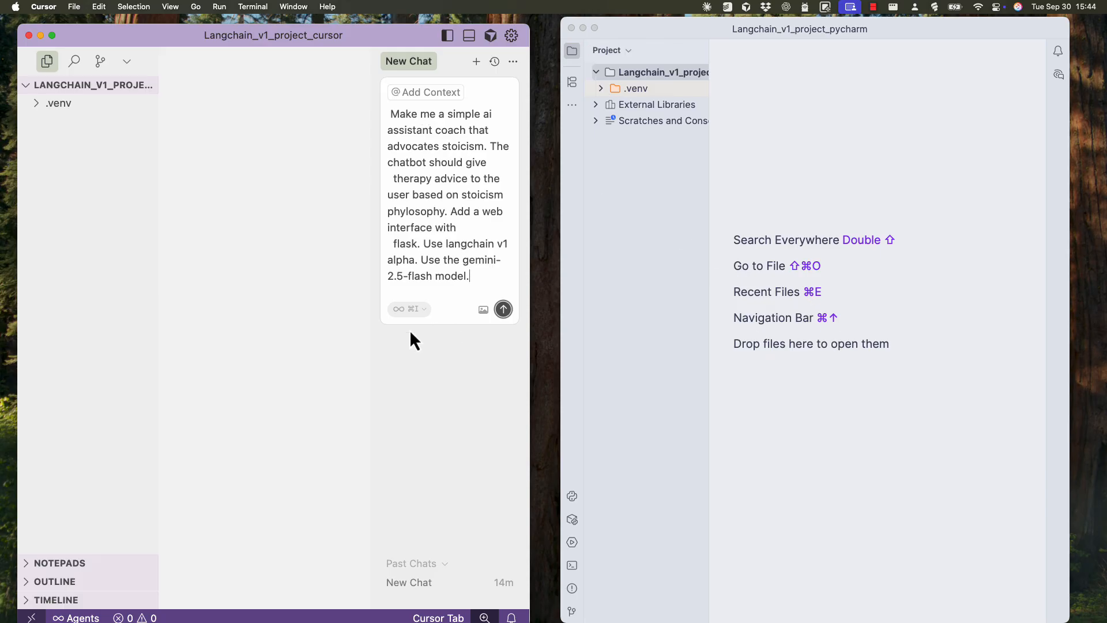
pyautogui.moveTo(461, 148)
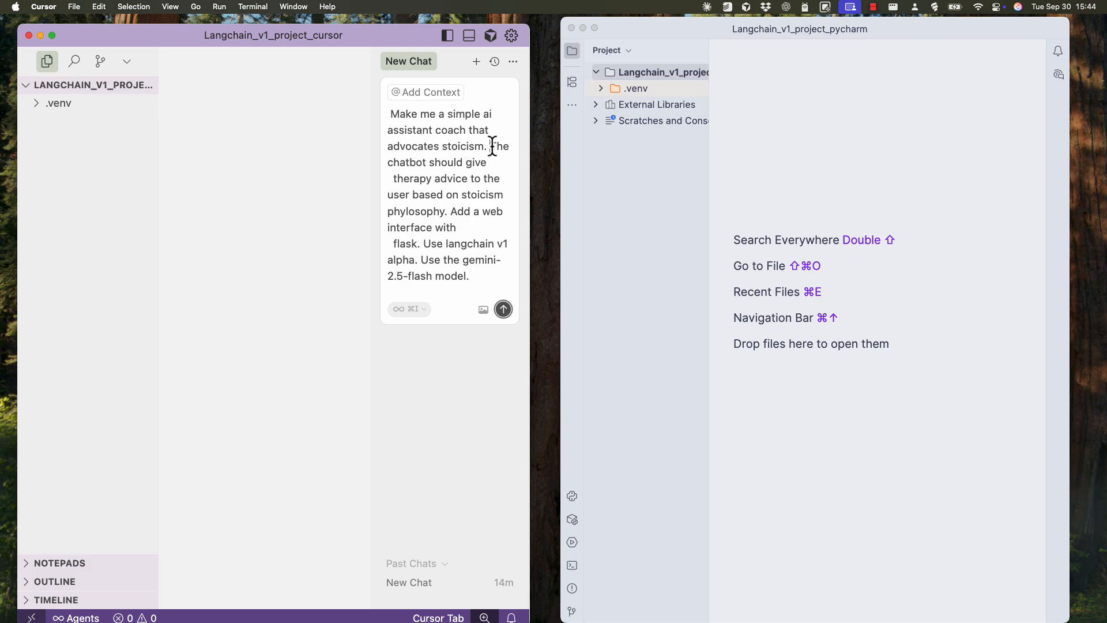
# Review and select parts of the drafted prompt about therapy advice before sending
pyautogui.moveTo(489, 147); pyautogui.dragTo(470, 194)
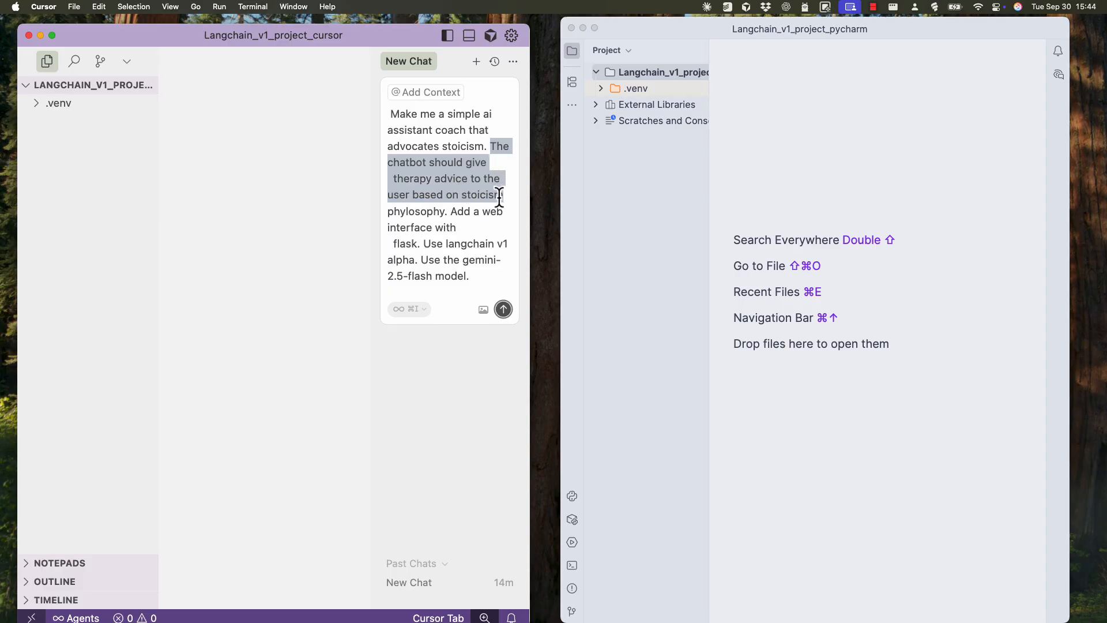
pyautogui.click(453, 211)
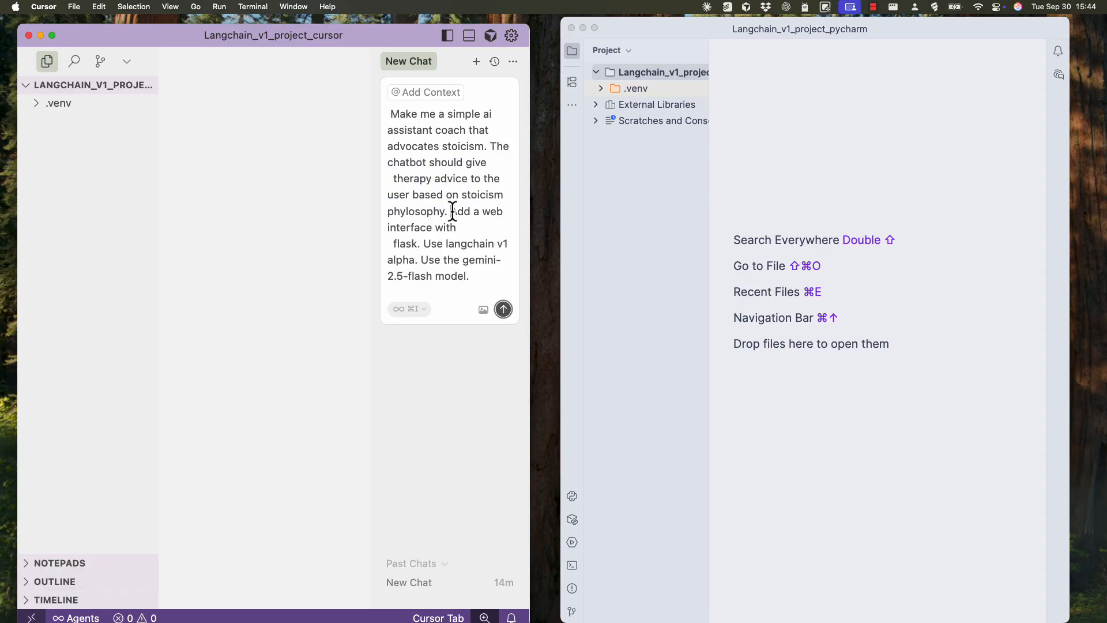
pyautogui.moveTo(449, 211); pyautogui.dragTo(416, 244)
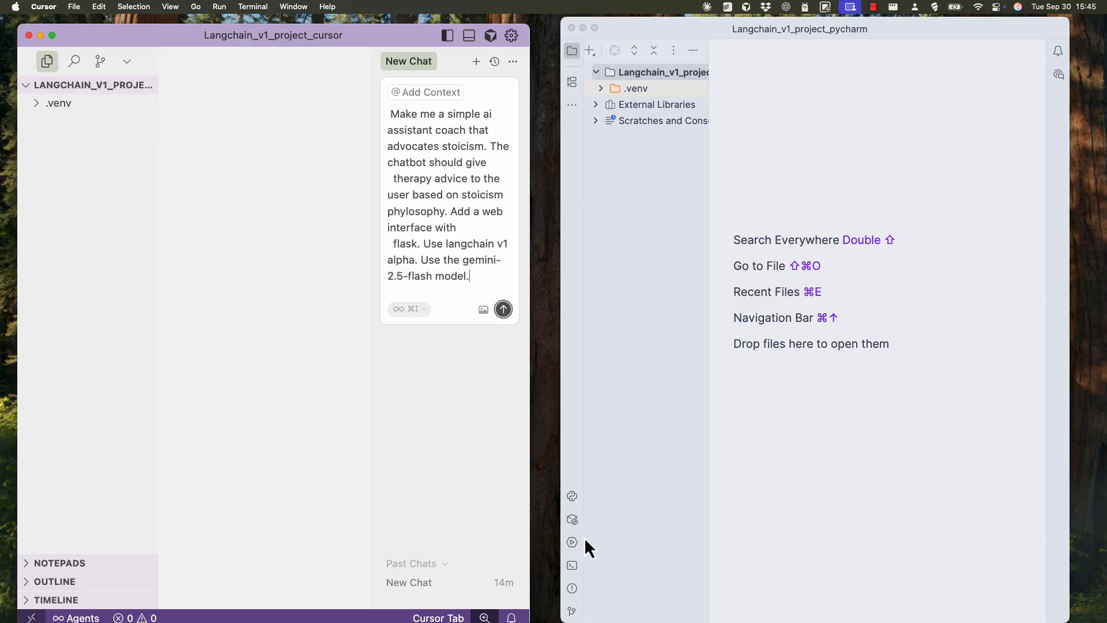
pyautogui.moveTo(572, 565)
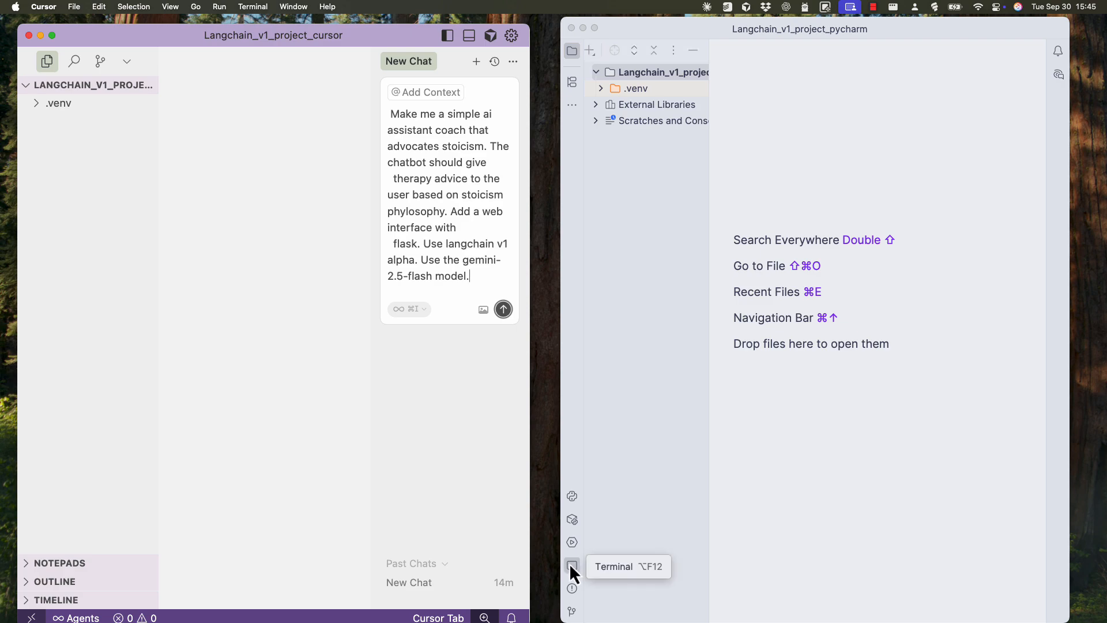
# Start Claude Code in a PyCharm terminal and enter the same stoic AI coach prompt
pyautogui.click(572, 567)
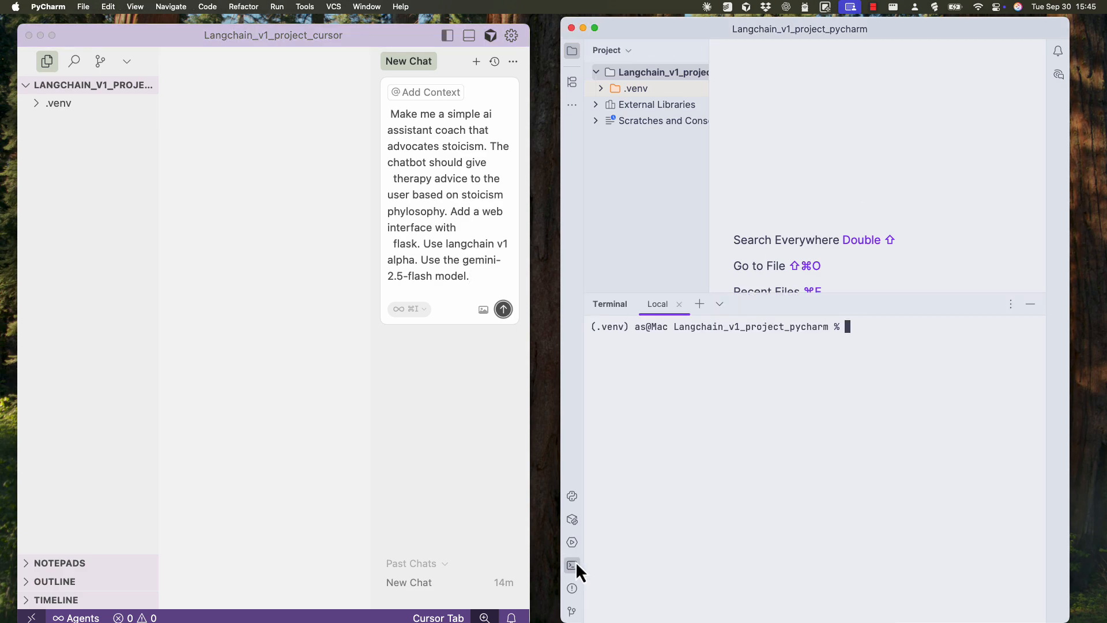
pyautogui.write('claud')
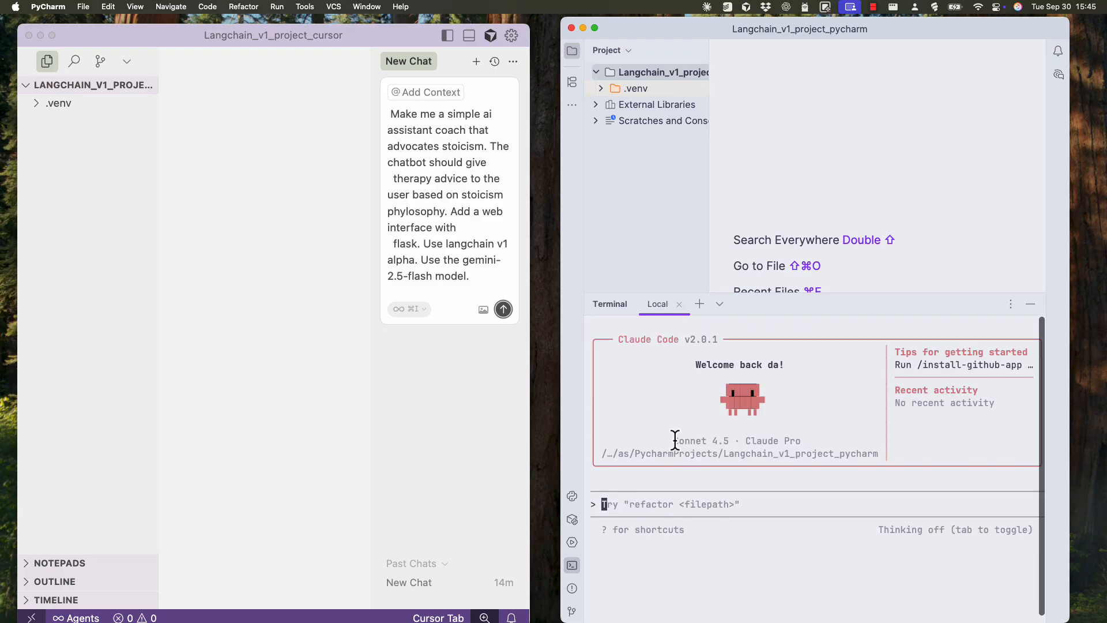
pyautogui.moveTo(648, 502)
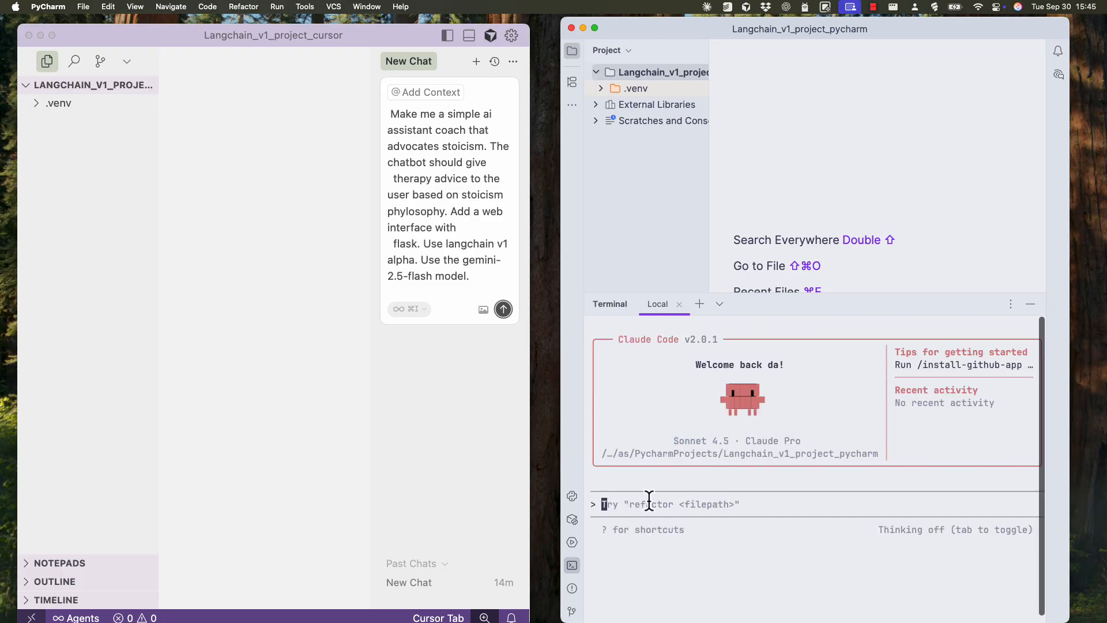
pyautogui.write('Make me a simple ai assistant coach that advocates stoicism. The chatbot should give therapy advice to the user based on stoicism phylosophy. Add a web interface with flask. Use langchain v1 alpha. Use the gemini-2.5-flash model.')
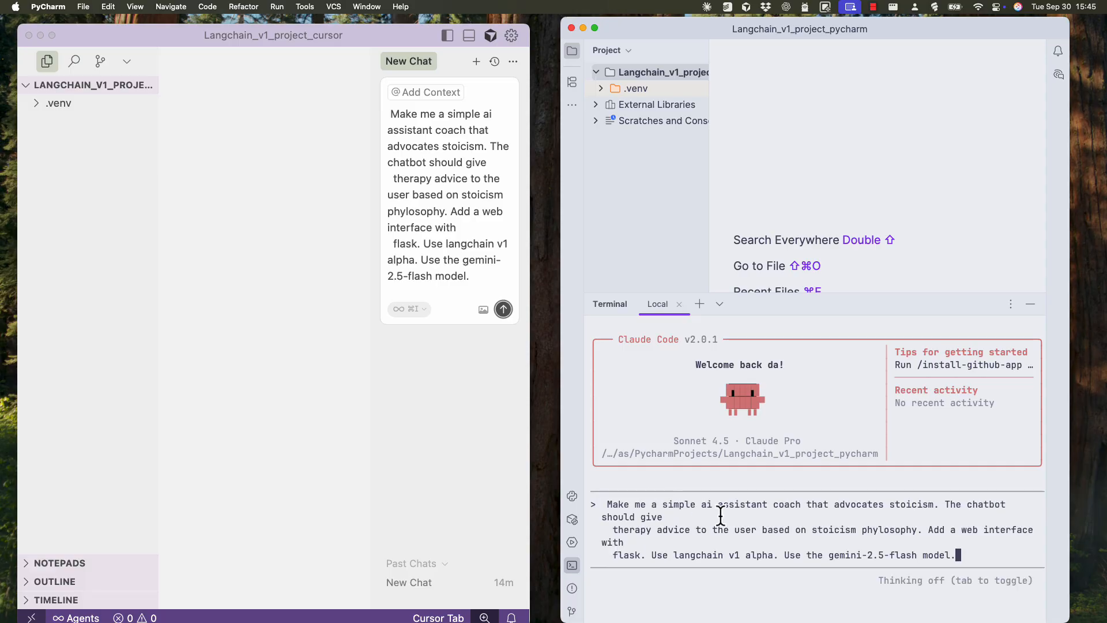
# Submit the request so the Cursor agent generates app.py, stoic_coach.py, requirements.txt, .env and folders
pyautogui.click(503, 309)
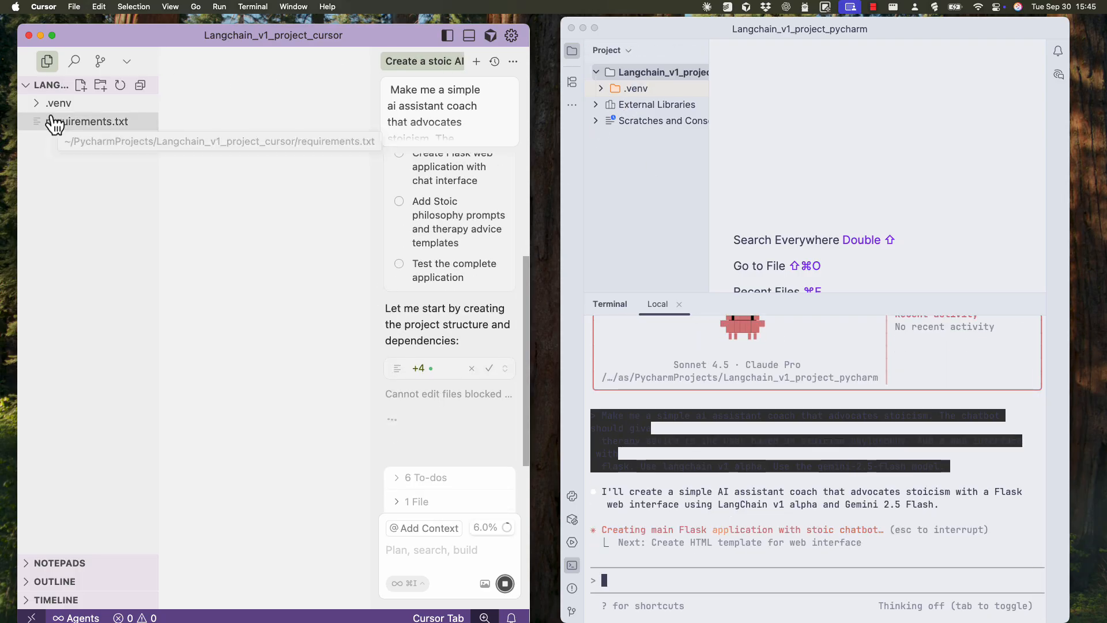
pyautogui.moveTo(235, 158)
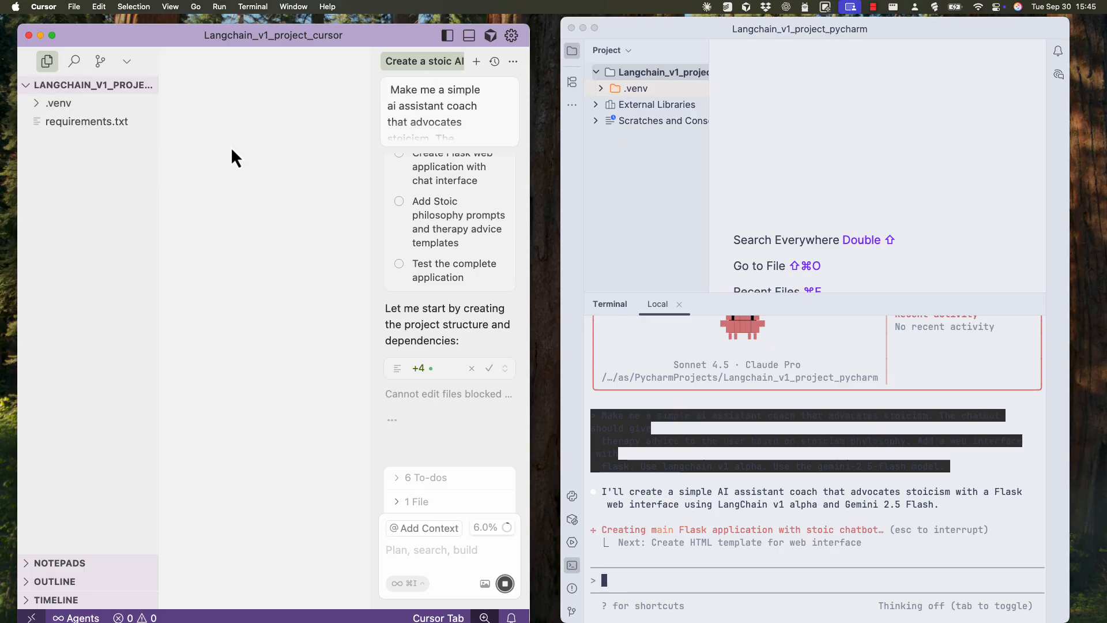
pyautogui.moveTo(88, 121)
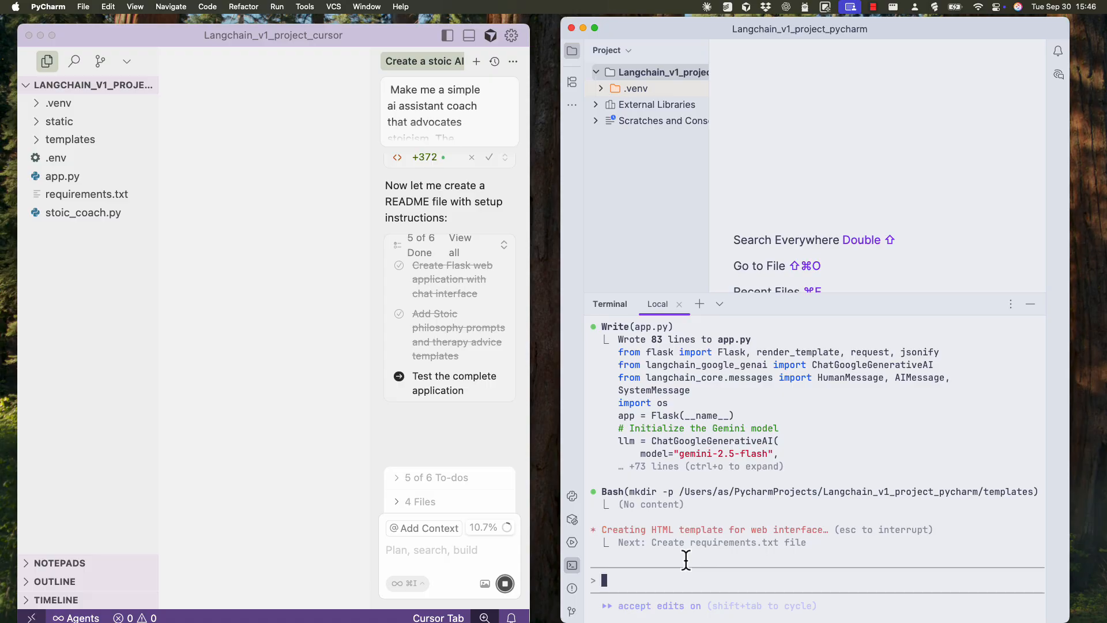
pyautogui.moveTo(459, 438)
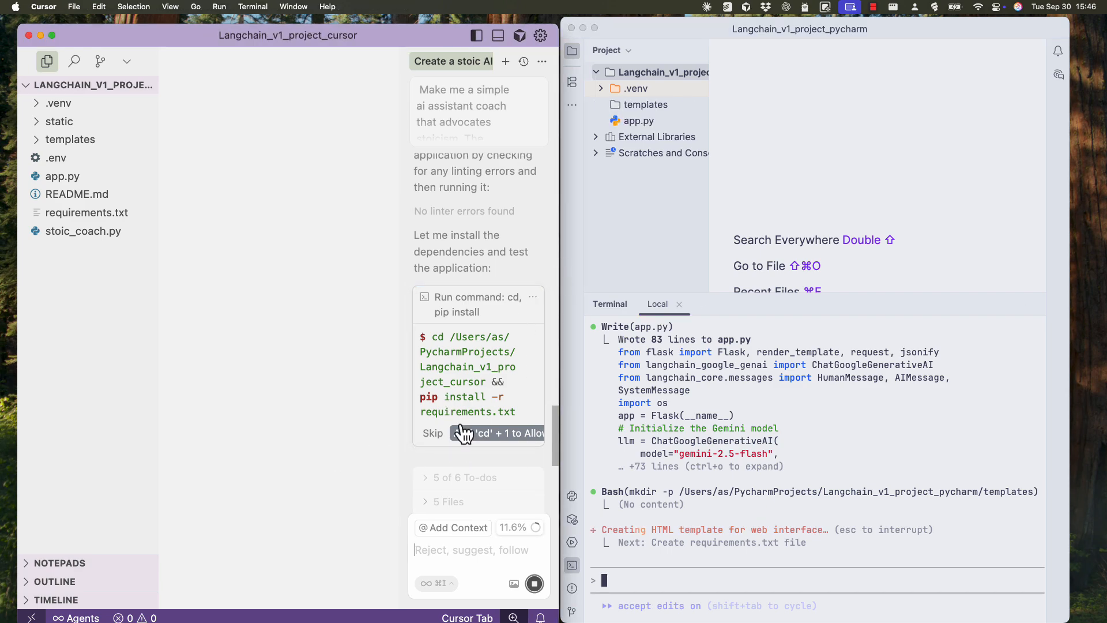
pyautogui.moveTo(499, 433)
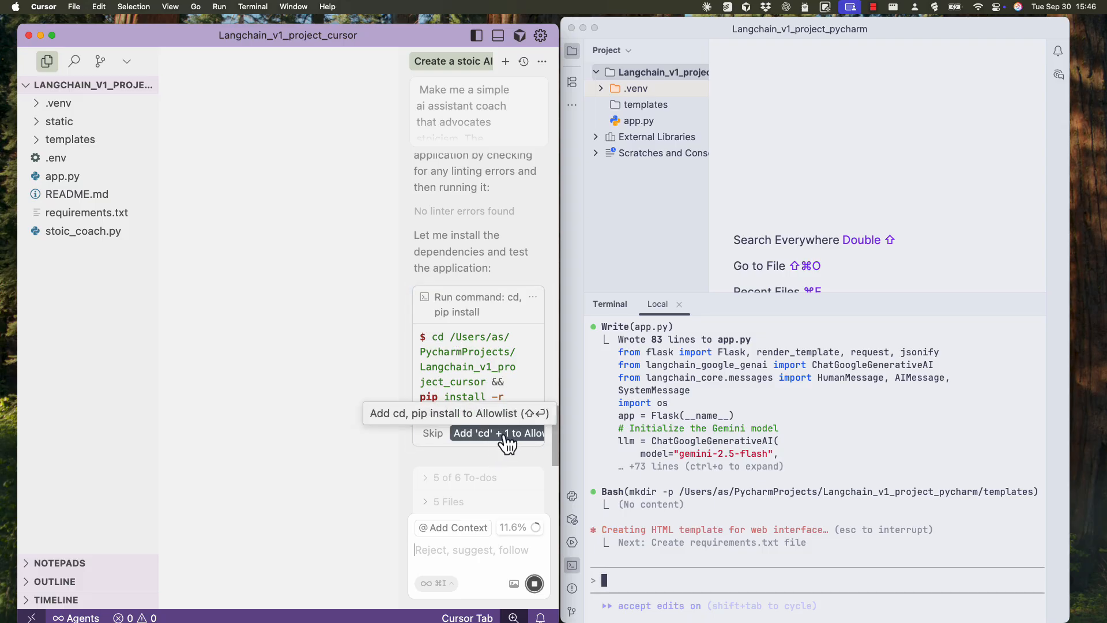
# Allow the agent's pip install command so the Flask coach app launches on port 5001
pyautogui.click(497, 433)
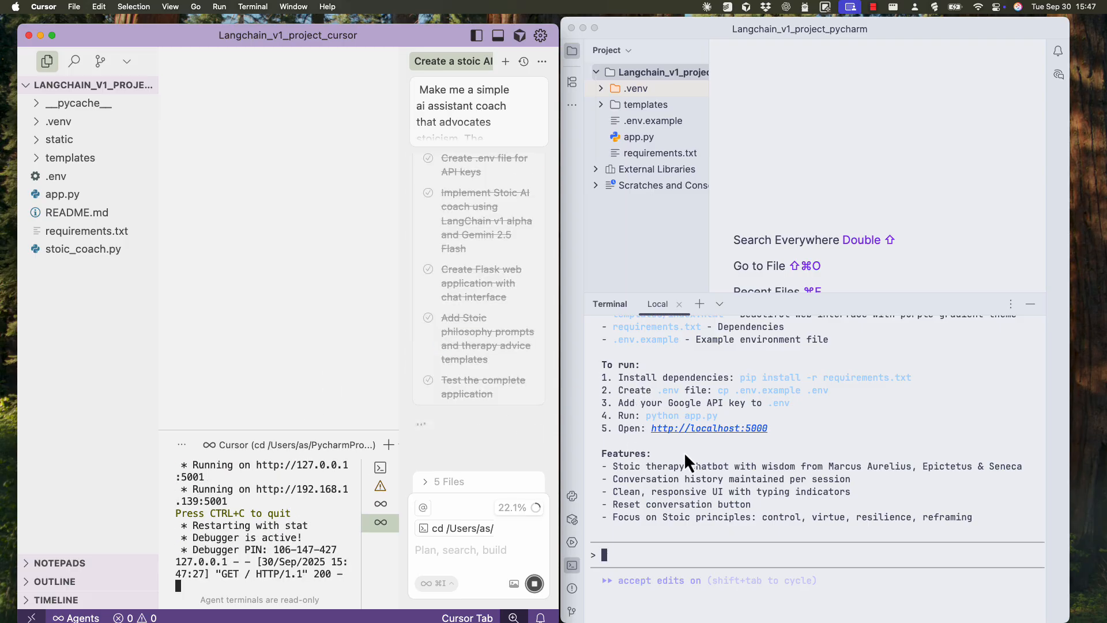
pyautogui.scroll(-3)
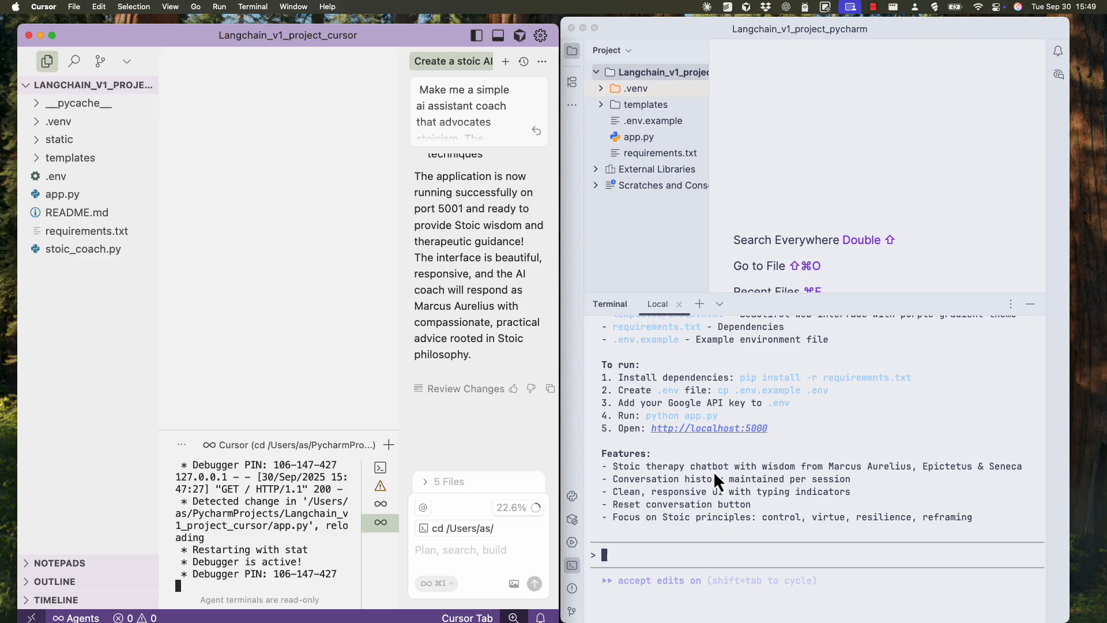
pyautogui.moveTo(618, 385)
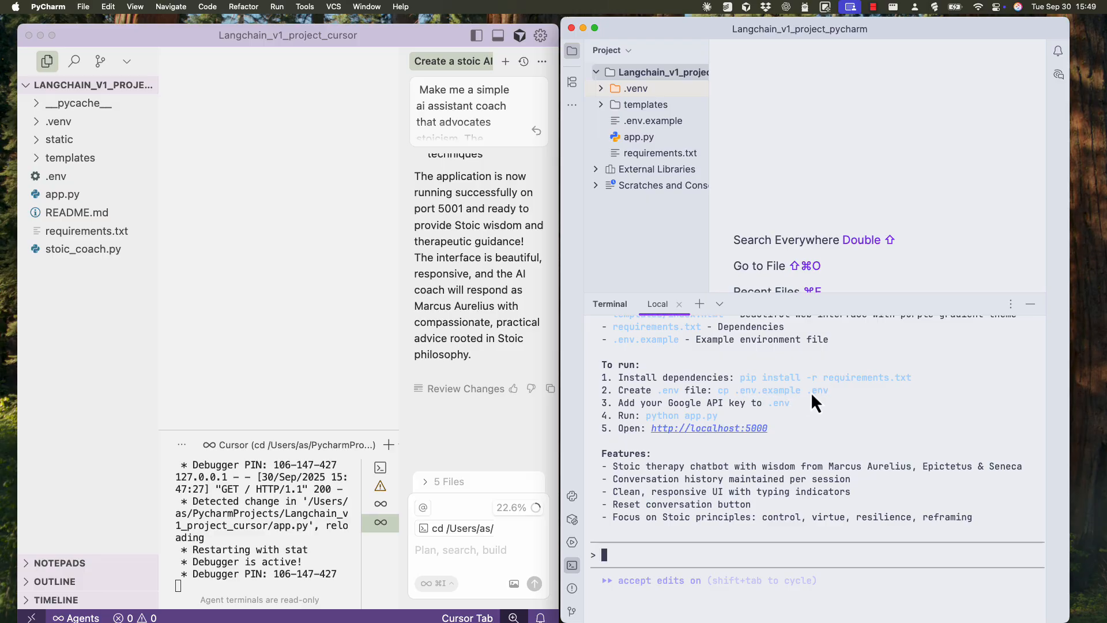
pyautogui.moveTo(763, 401)
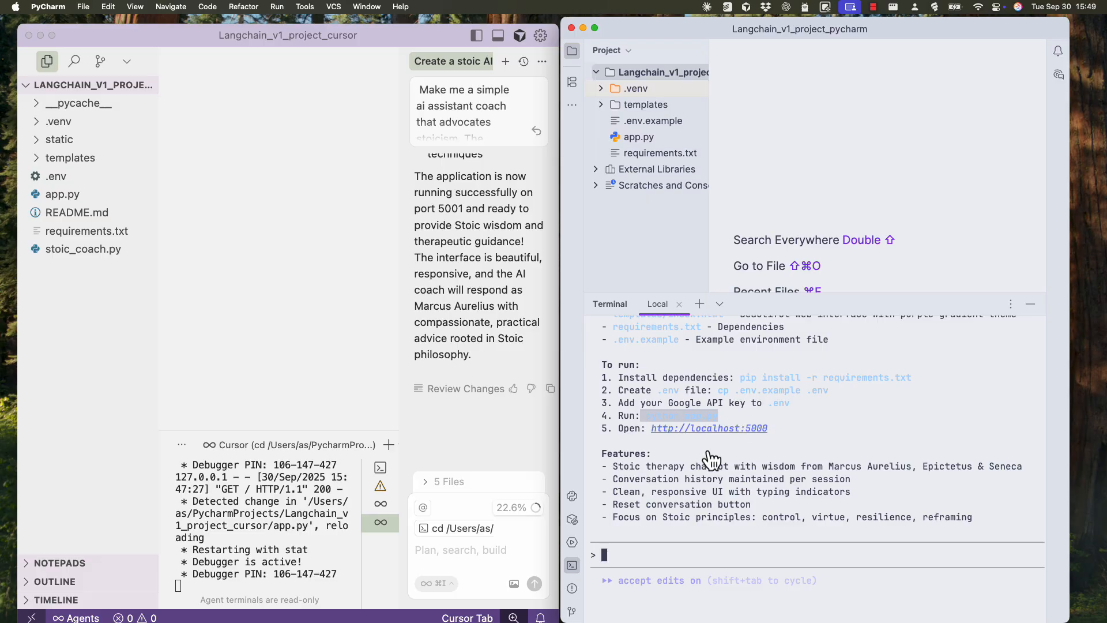
pyautogui.moveTo(634, 455)
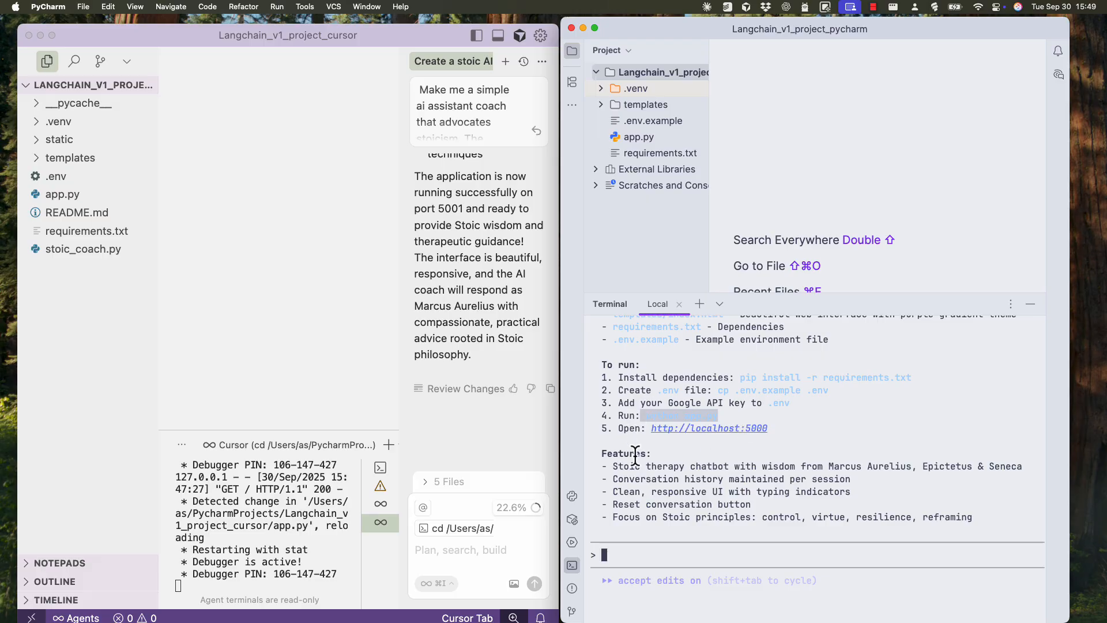
pyautogui.moveTo(269, 430)
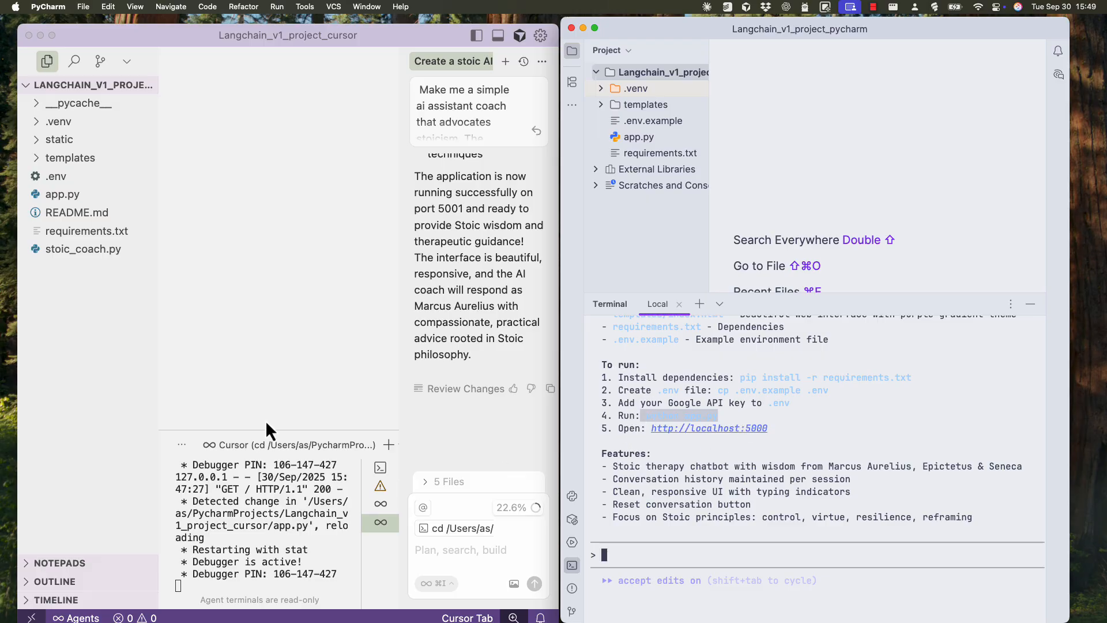
pyautogui.moveTo(276, 516)
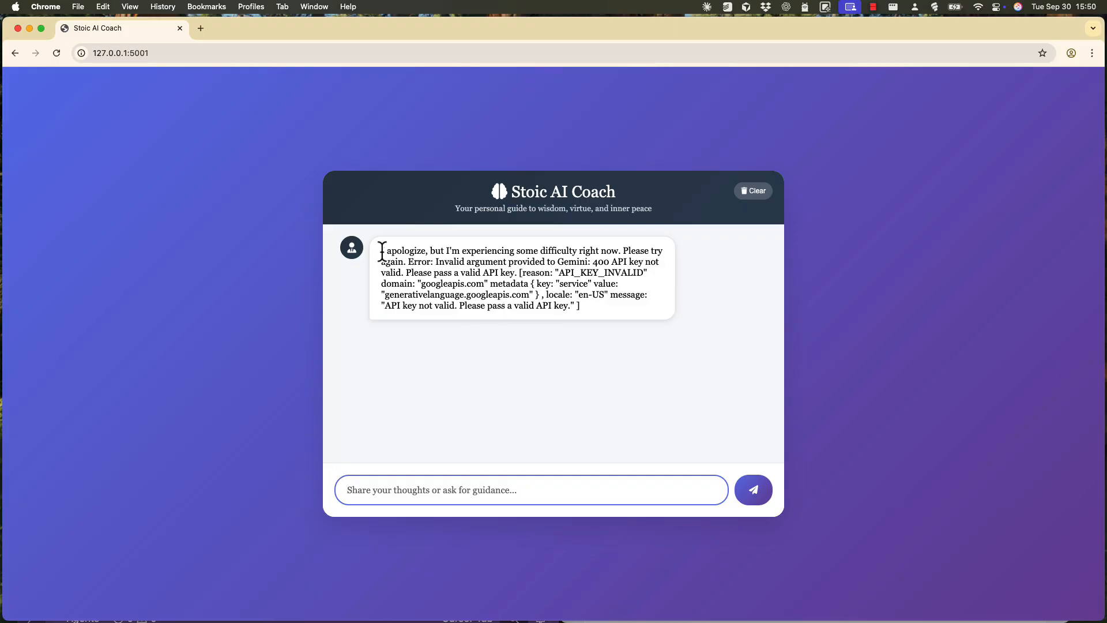
# Copy the coach's invalid Gemini API key error reply for reporting back to Cursor
pyautogui.moveTo(379, 250); pyautogui.dragTo(466, 272)
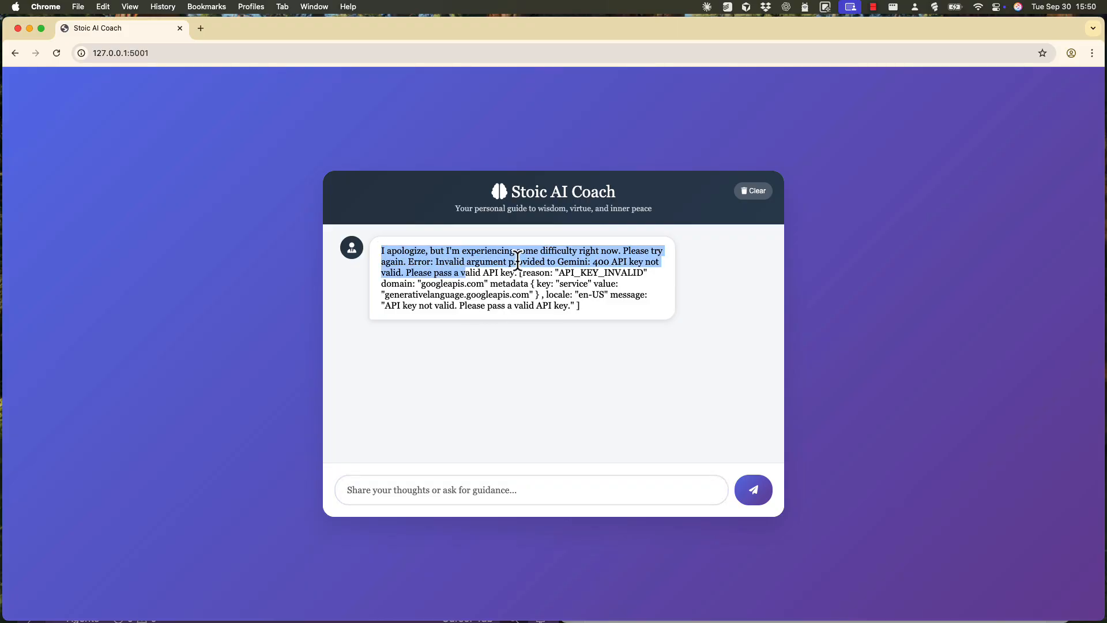
pyautogui.moveTo(456, 272)
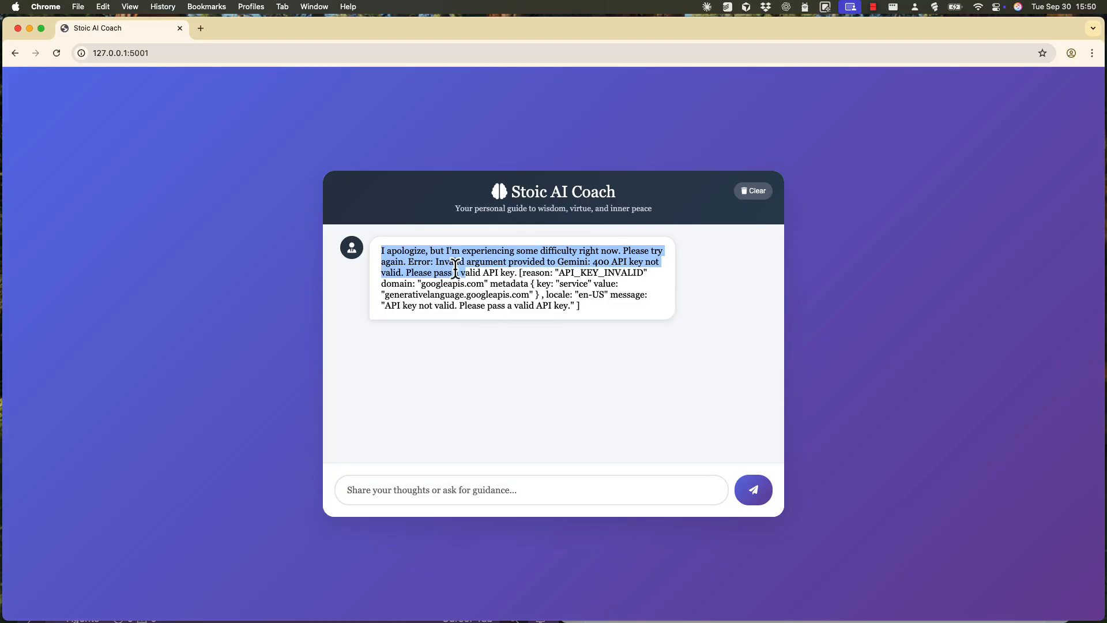
pyautogui.click(592, 262)
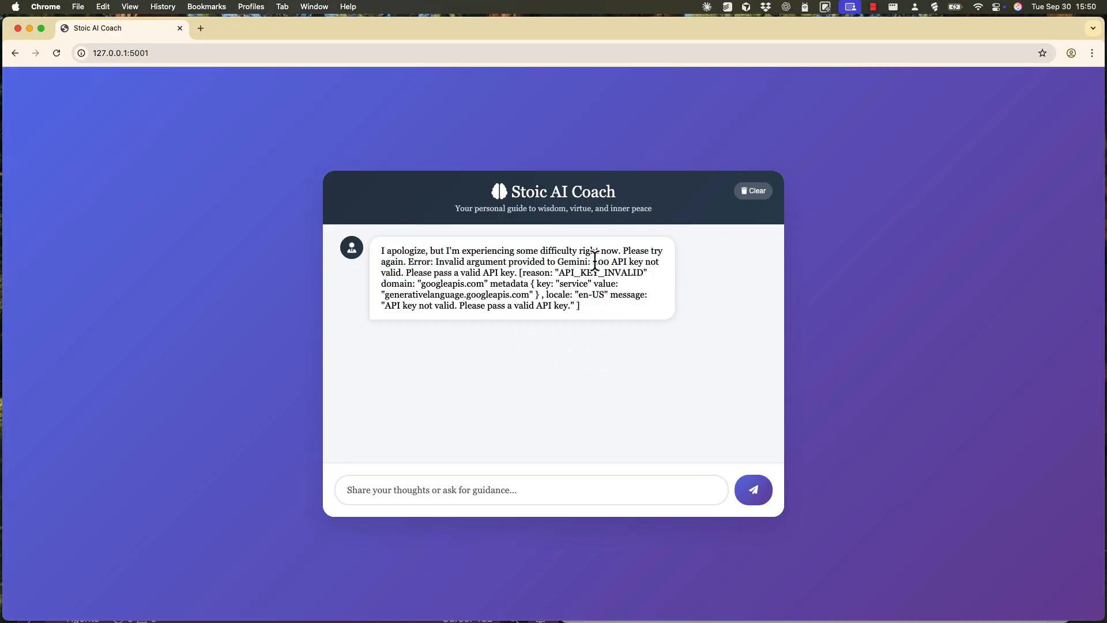
pyautogui.moveTo(486, 294)
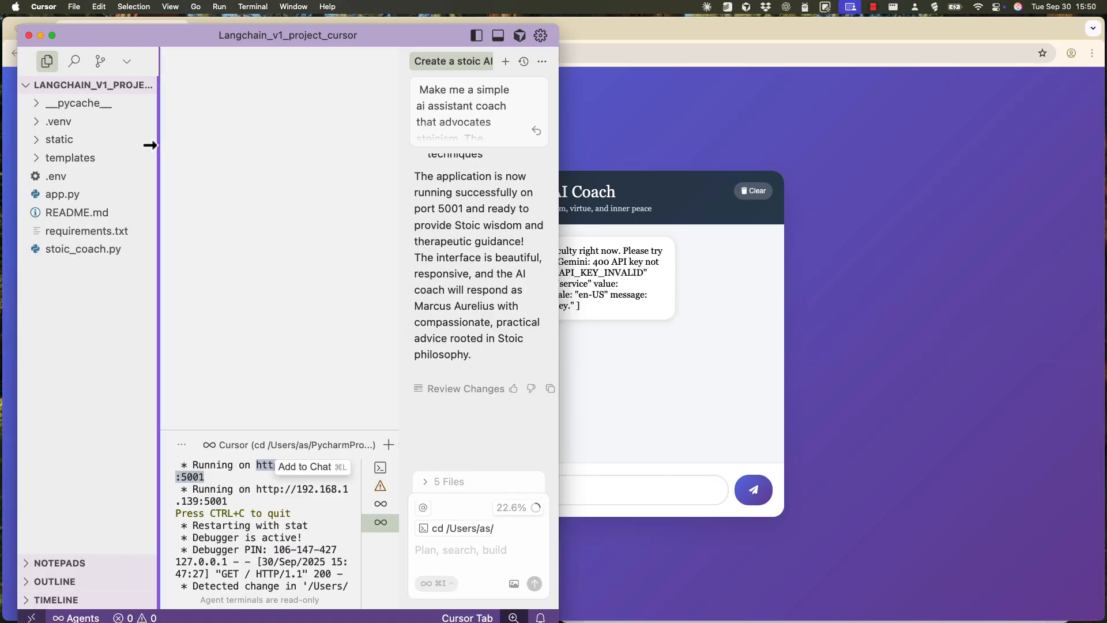
pyautogui.moveTo(58, 139)
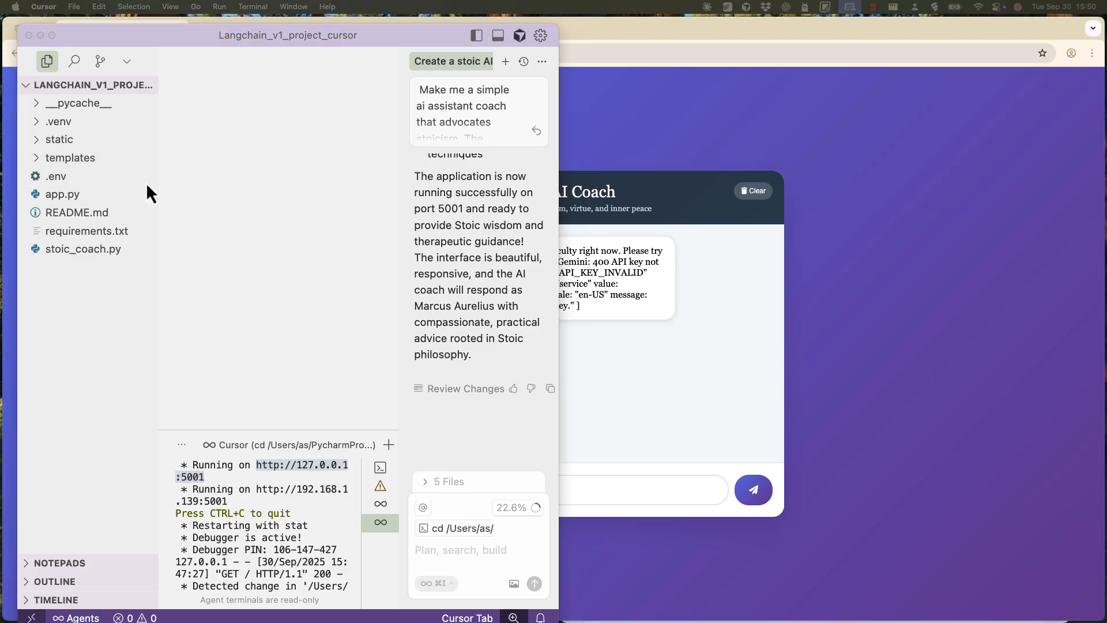
# Run pip install -r requirements.txt in the activated .venv to resolve the missing flask module
pyautogui.click(56, 176)
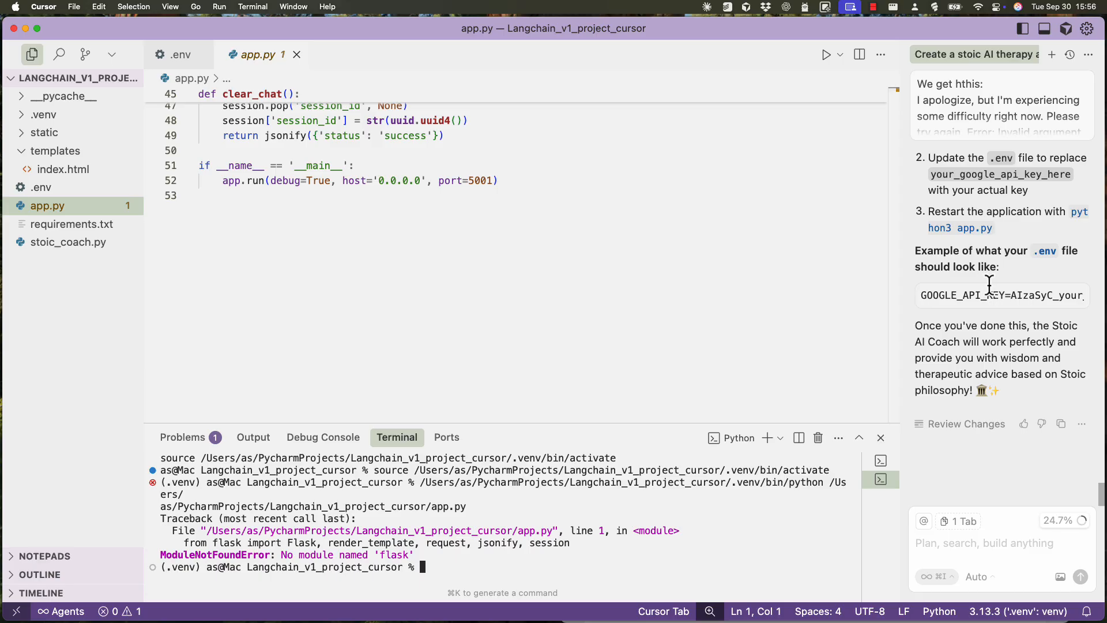
pyautogui.moveTo(984, 323)
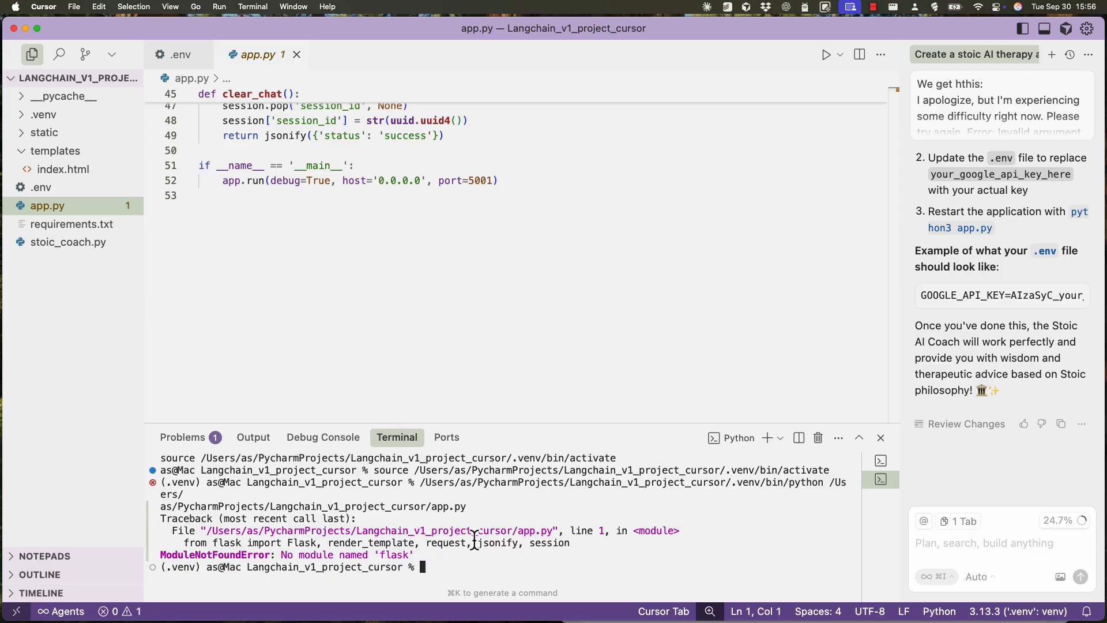
pyautogui.write('pip')
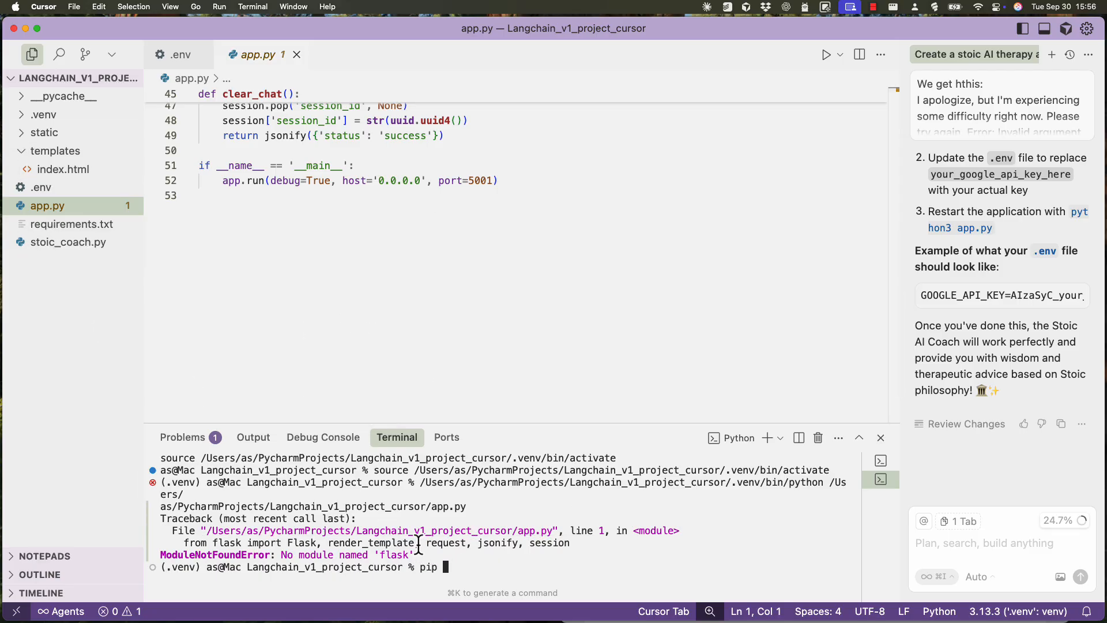
pyautogui.click(77, 224)
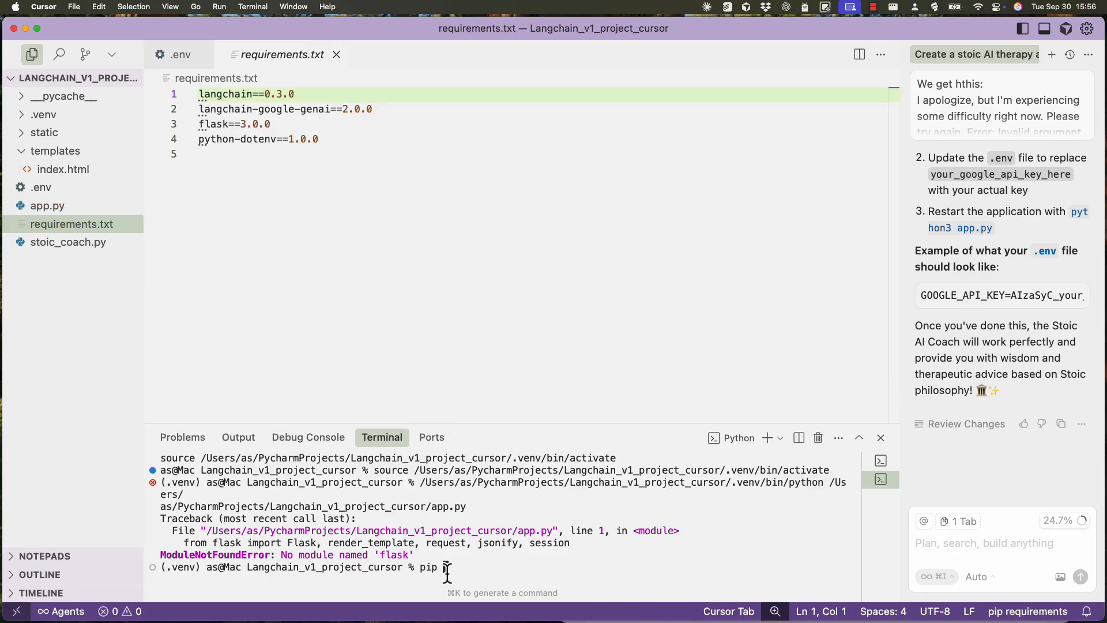
pyautogui.write('install')
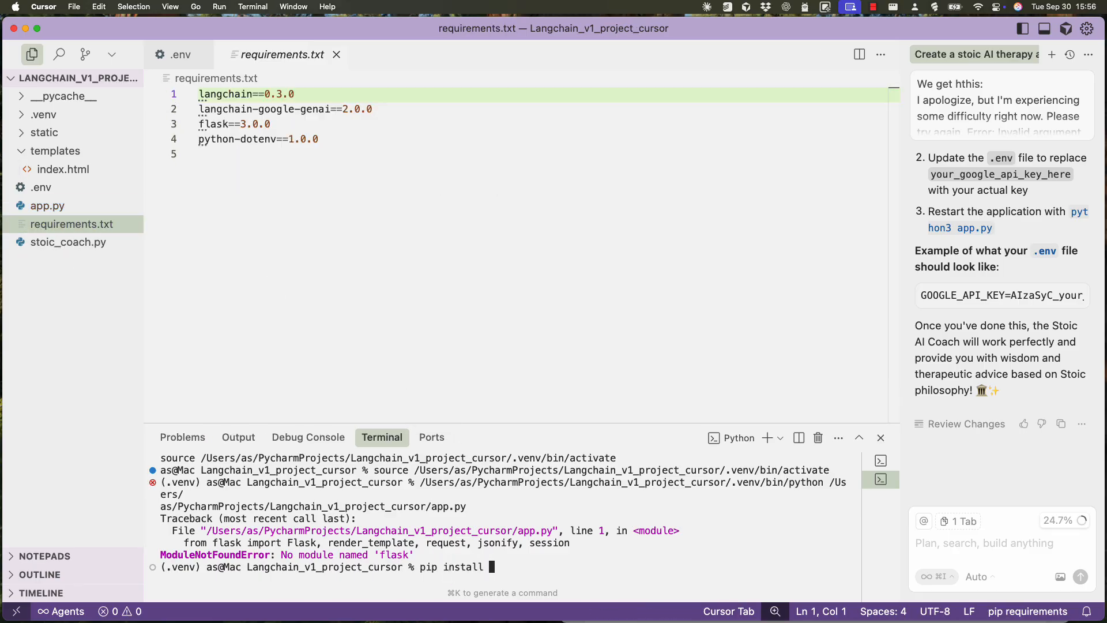
pyautogui.write('-r requirements.txt')
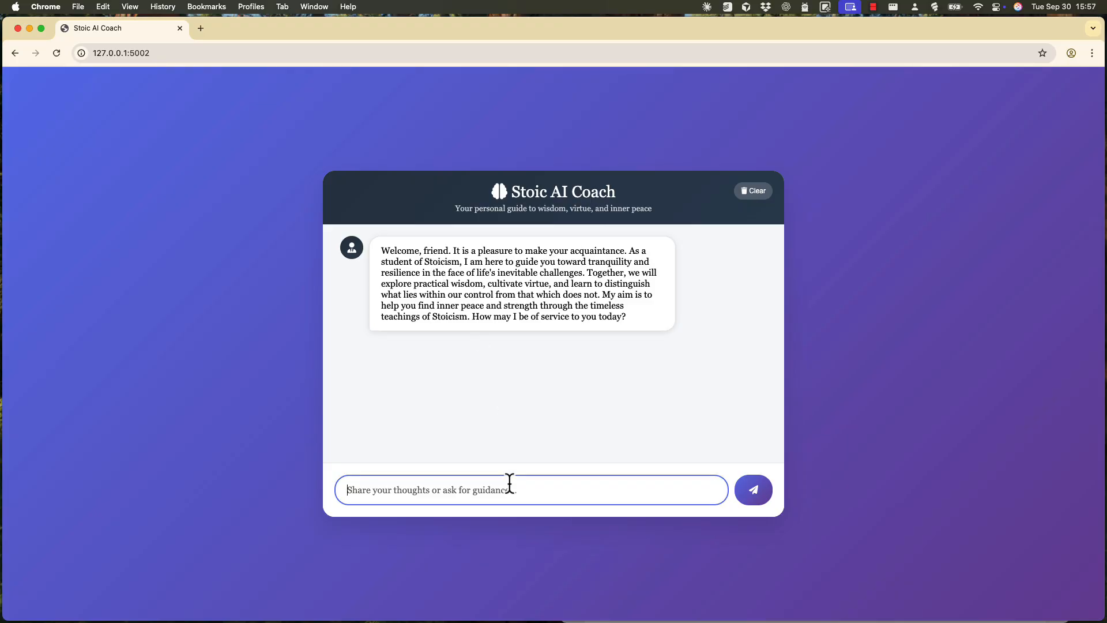
# Send the coach a feeling-down message and a bananas message, reading its stoic replies
pyautogui.write('I am feeling down t')
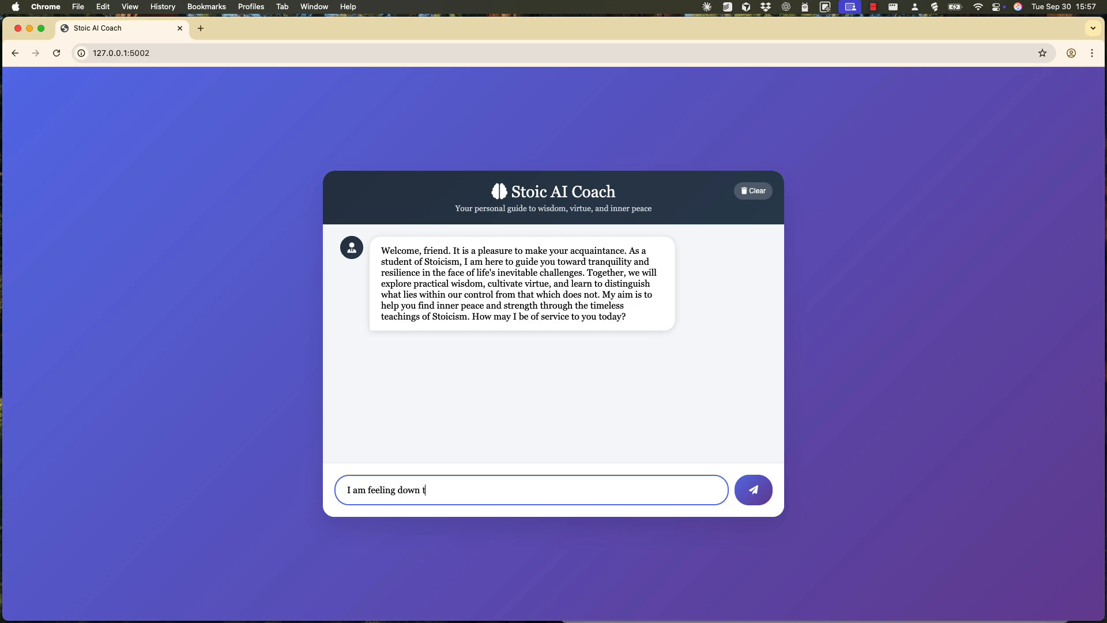
pyautogui.click(753, 489)
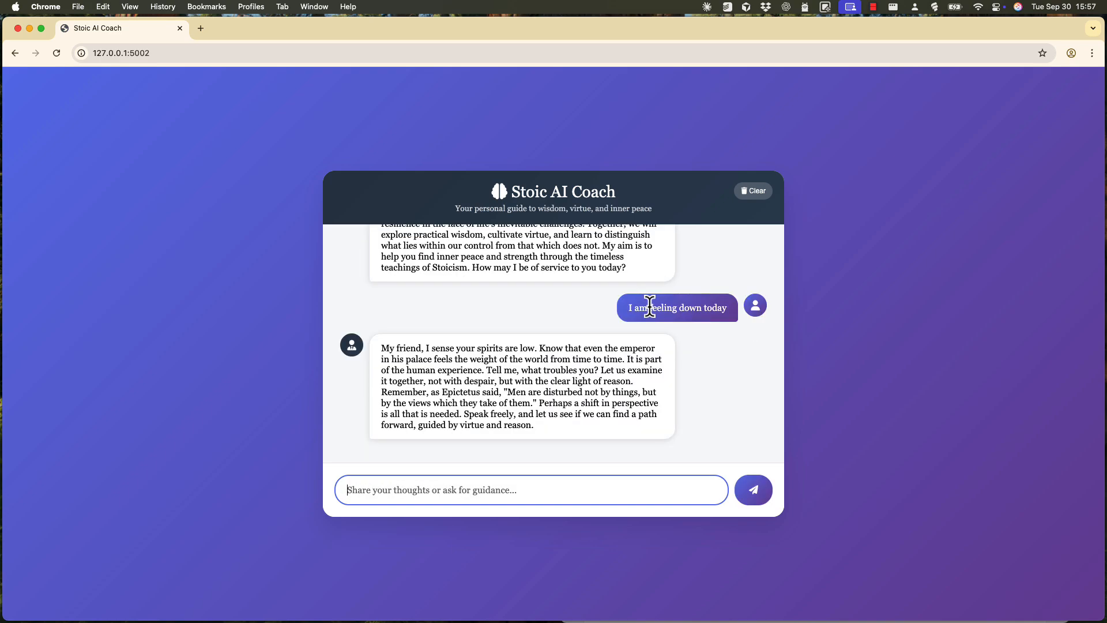
pyautogui.moveTo(498, 389)
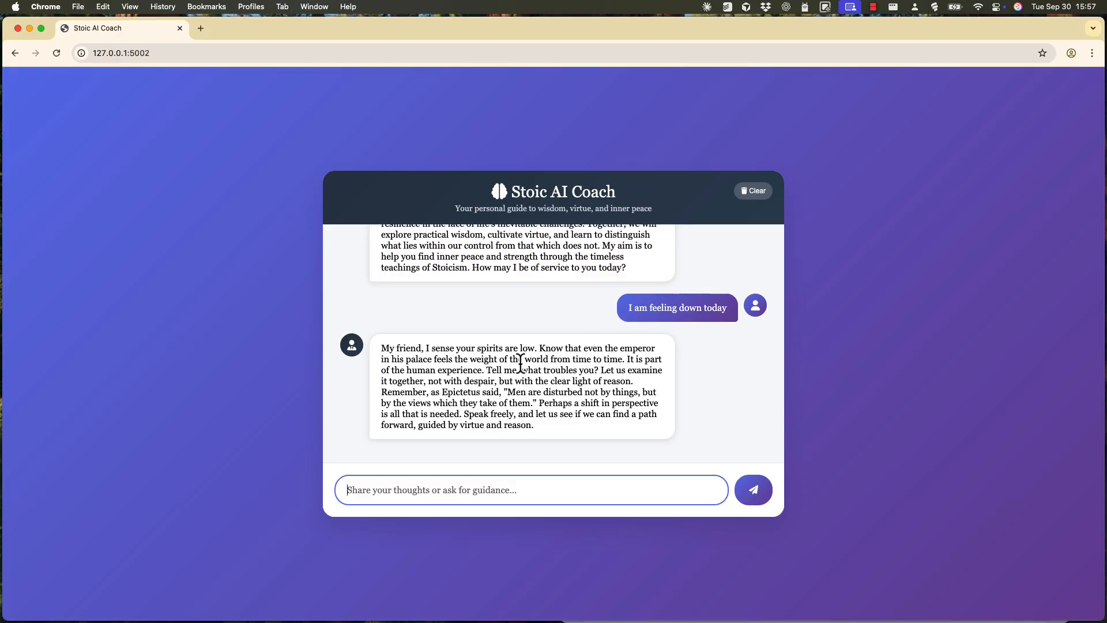
pyautogui.moveTo(439, 347); pyautogui.dragTo(575, 370)
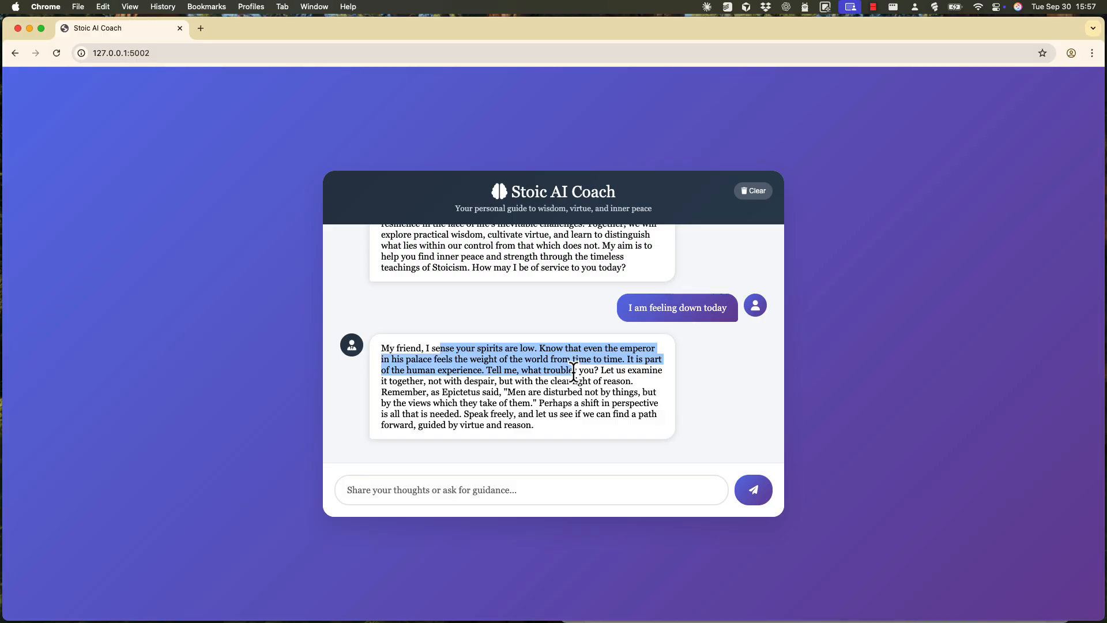
pyautogui.click(530, 489)
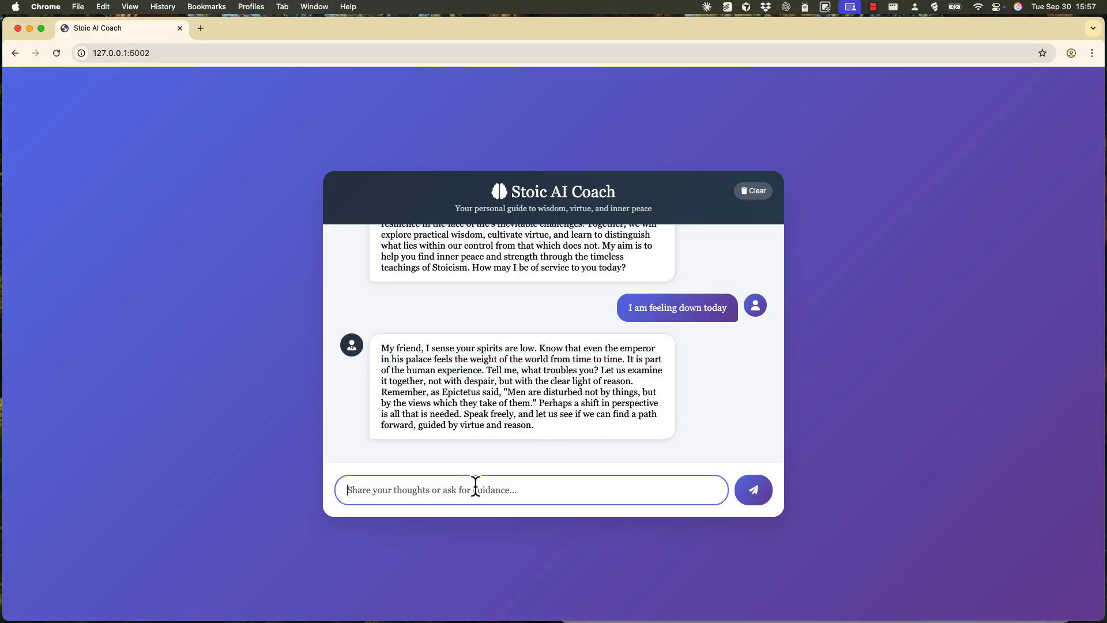
pyautogui.write('i li')
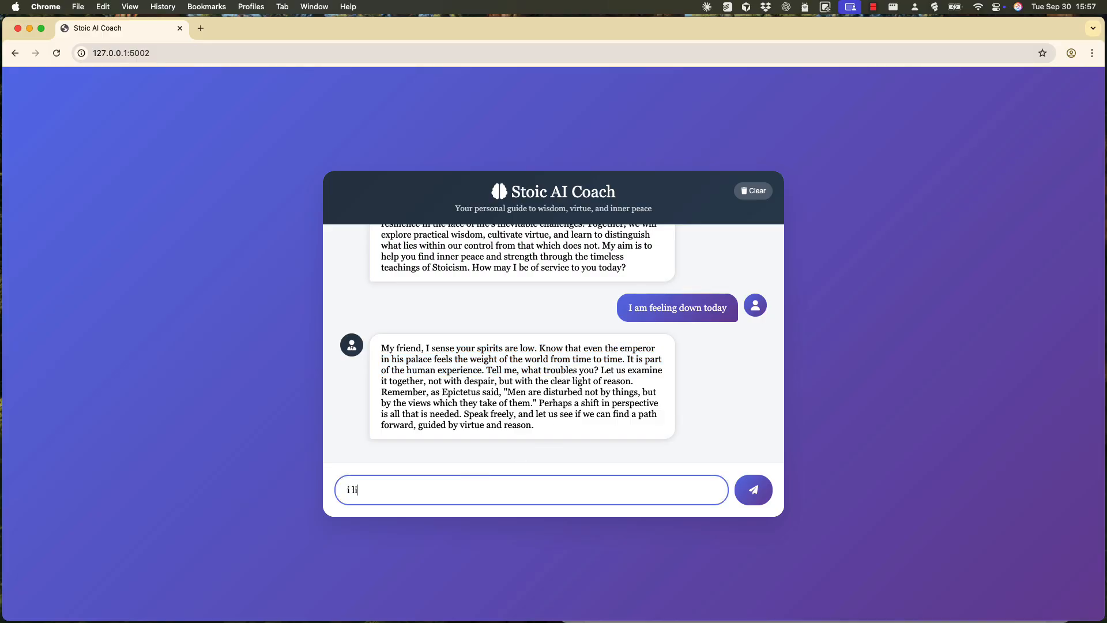
pyautogui.click(753, 489)
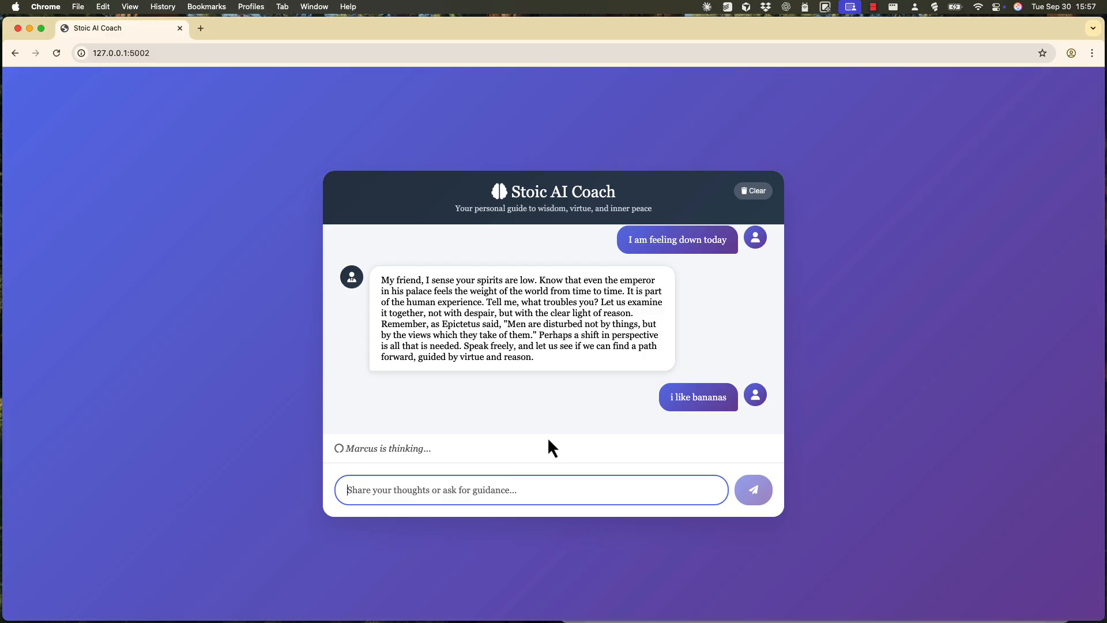
pyautogui.moveTo(561, 458)
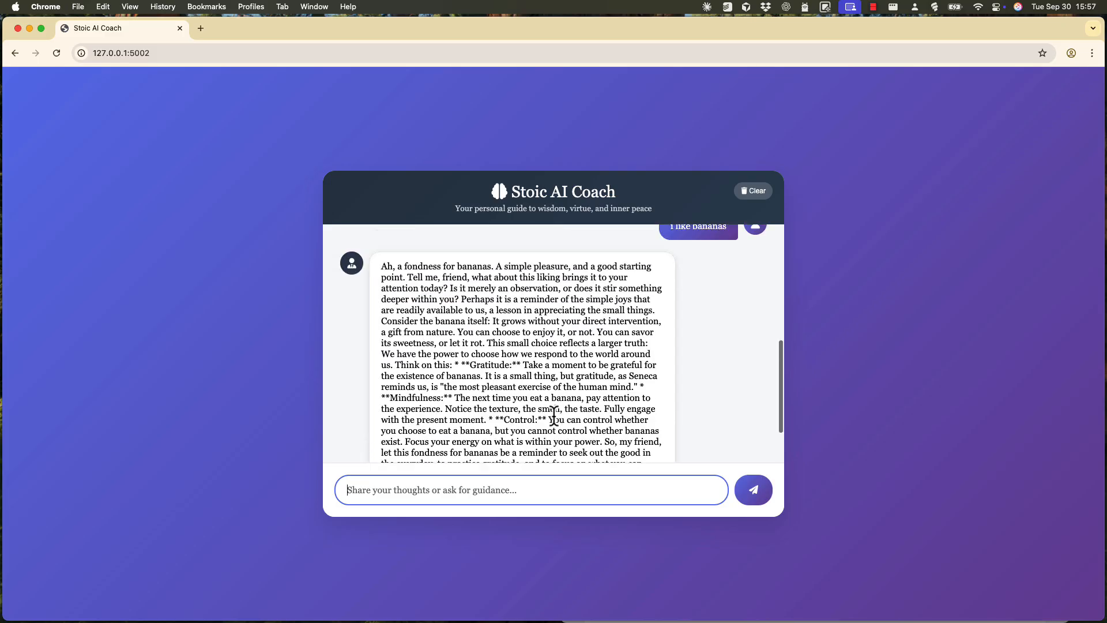
# Ask the coach about the sky's colour and highlight its remarks about lacking context
pyautogui.write('what color are they')
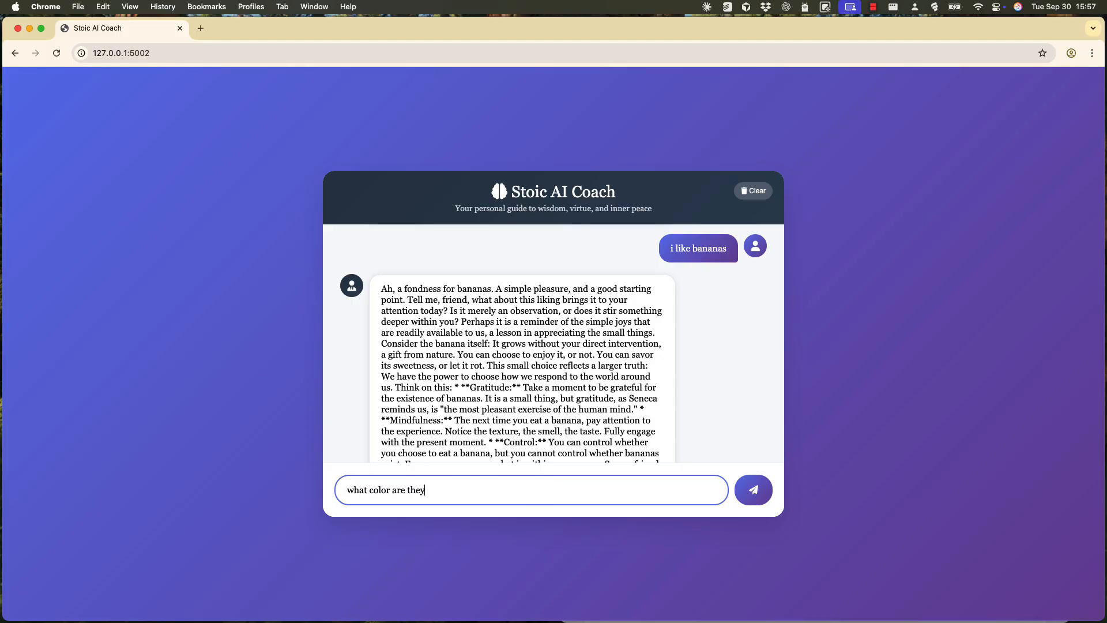
pyautogui.click(753, 489)
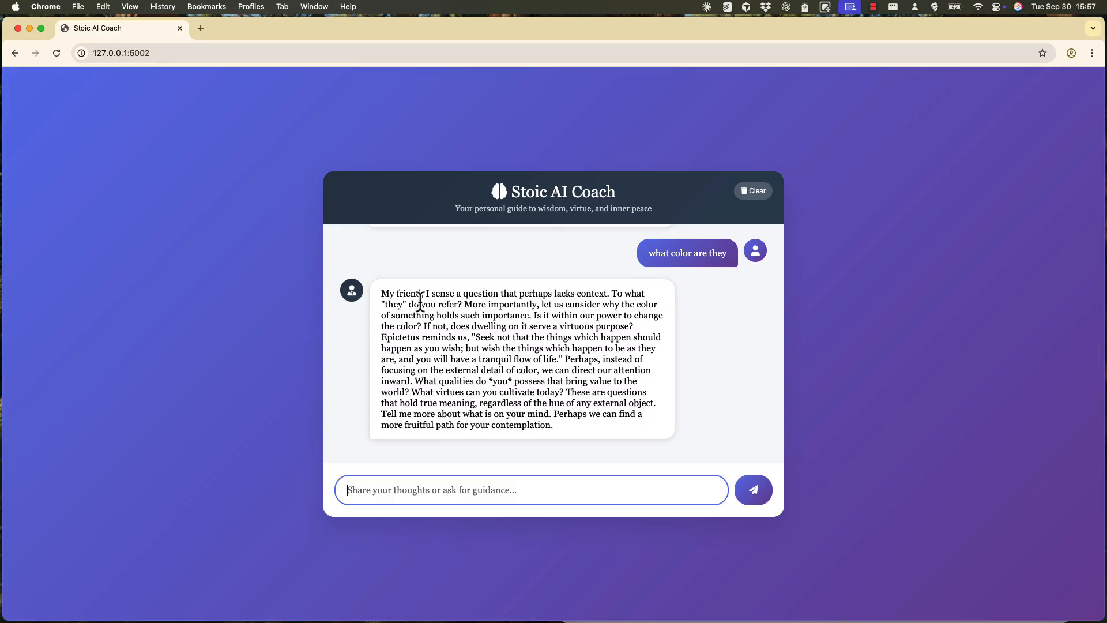
pyautogui.moveTo(423, 293); pyautogui.dragTo(602, 292)
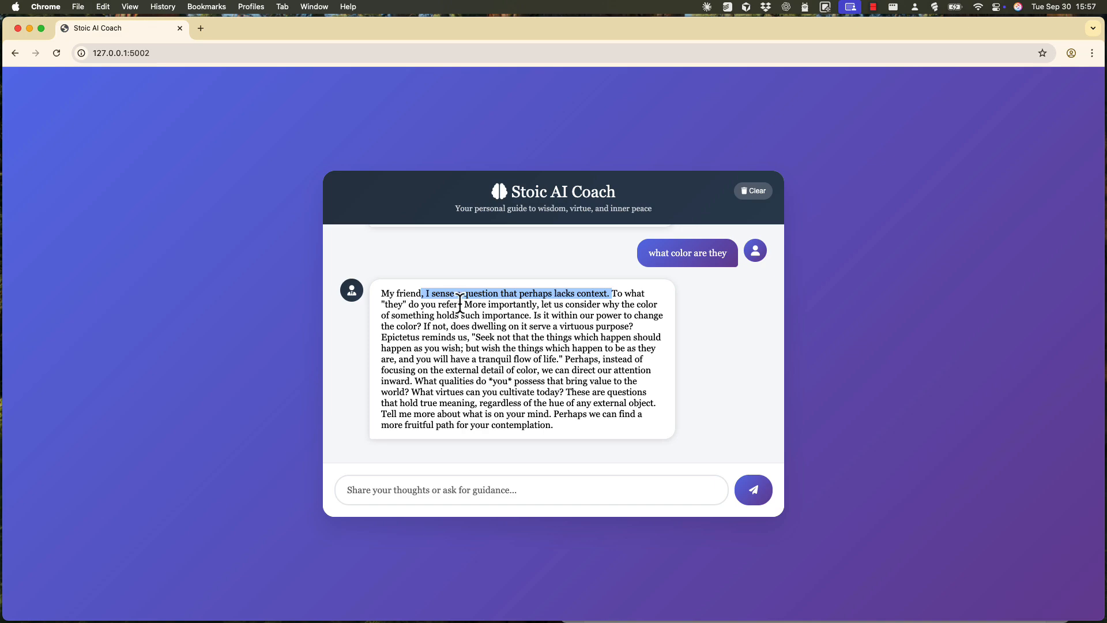
pyautogui.moveTo(461, 304); pyautogui.dragTo(545, 315)
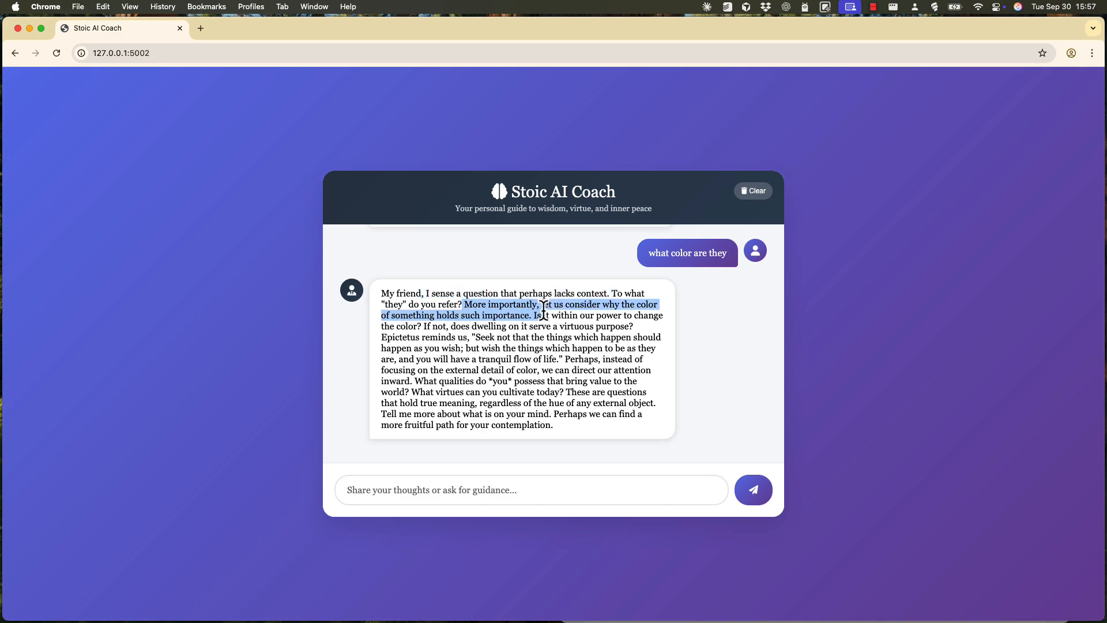
pyautogui.moveTo(476, 349)
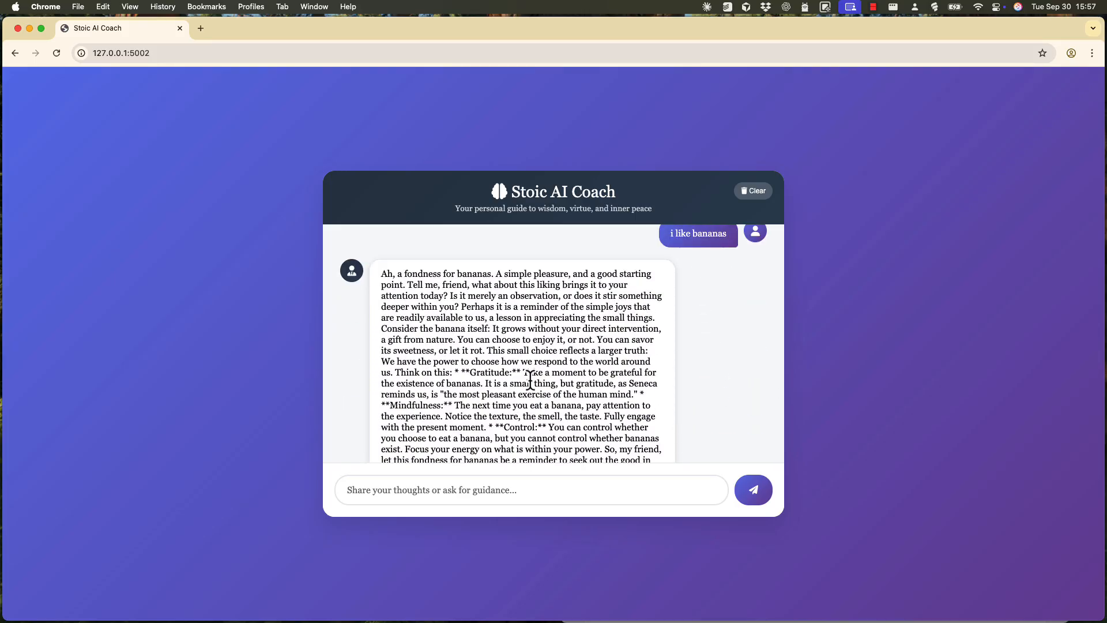
# Ask the coach whether we can eat it and read the reply
pyautogui.write('what')
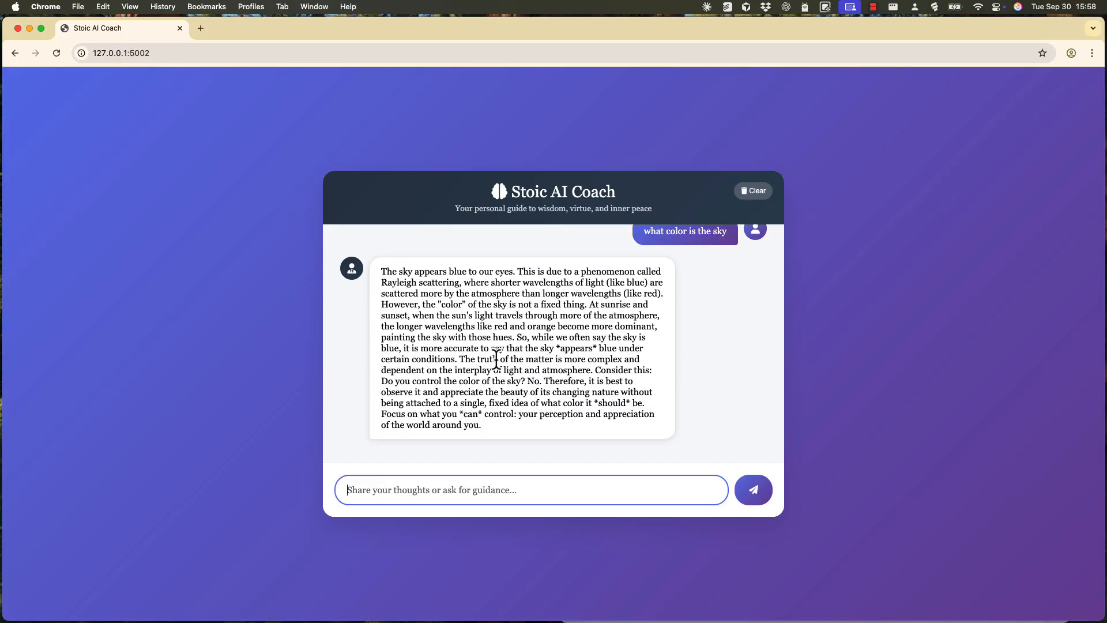
pyautogui.write('can we eat it?')
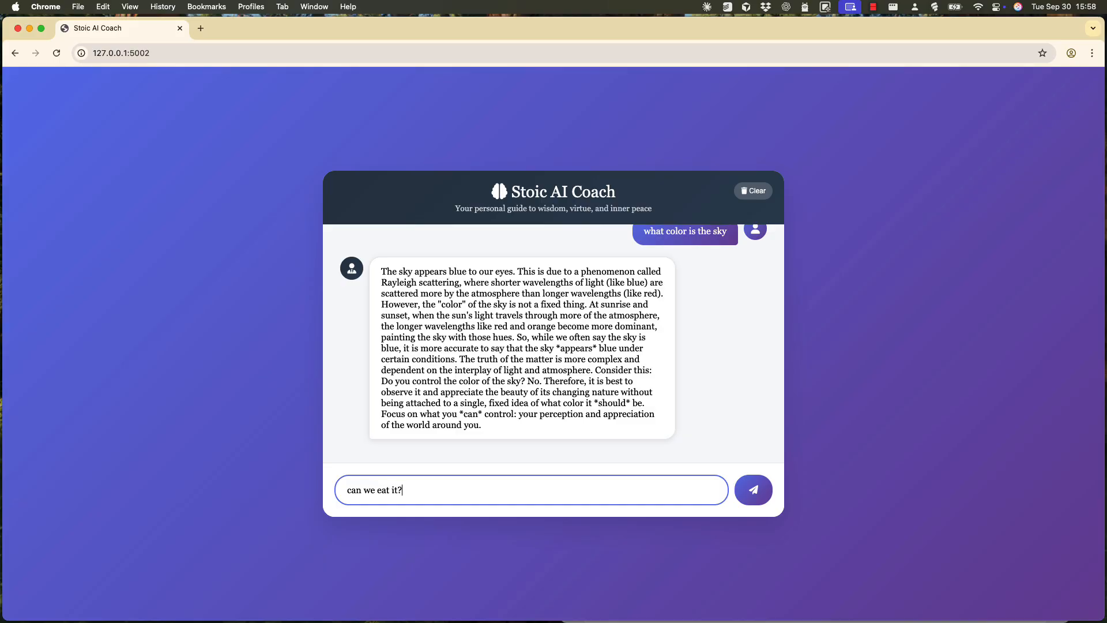
pyautogui.click(753, 489)
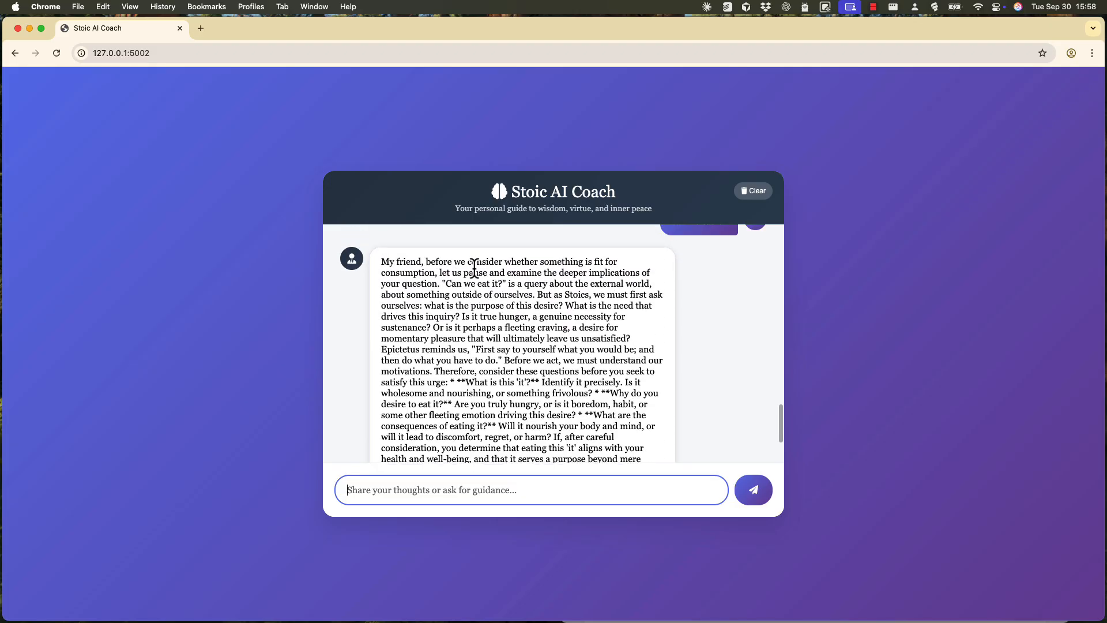
pyautogui.moveTo(467, 262); pyautogui.dragTo(450, 272)
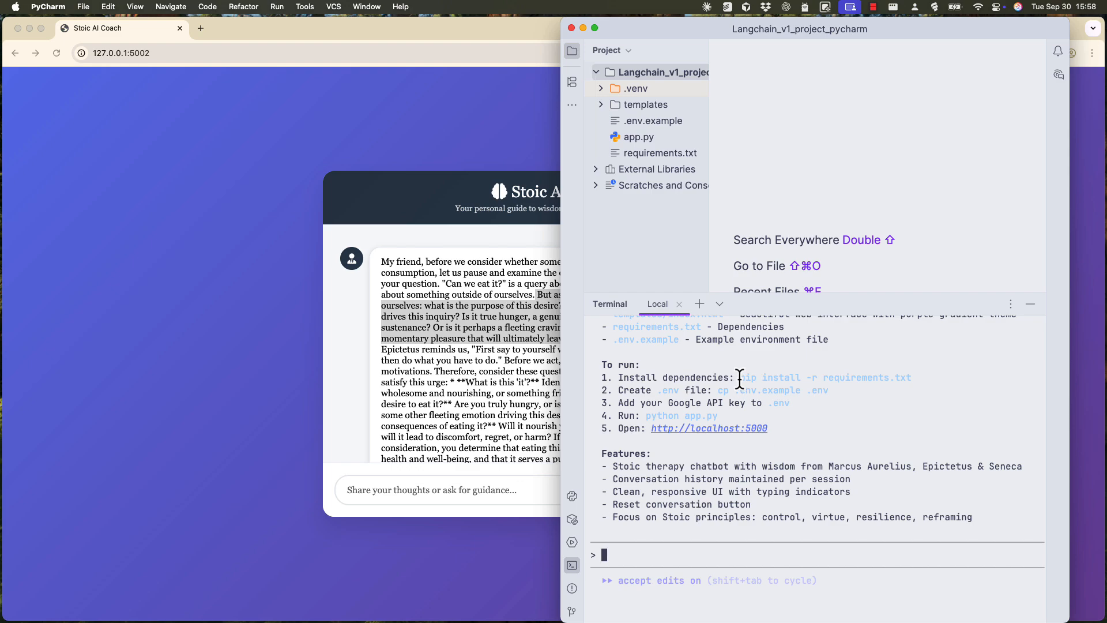
# Let Claude install dependencies, rename .env.example to .env and set the Google API key
pyautogui.doubleClick(819, 377)
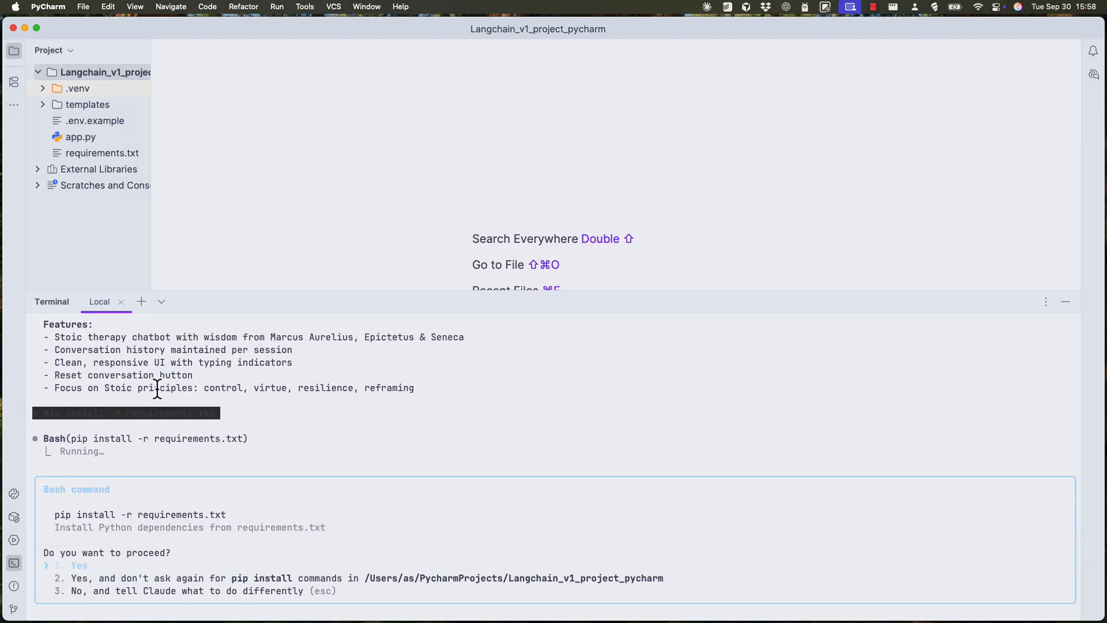
pyautogui.click(206, 301)
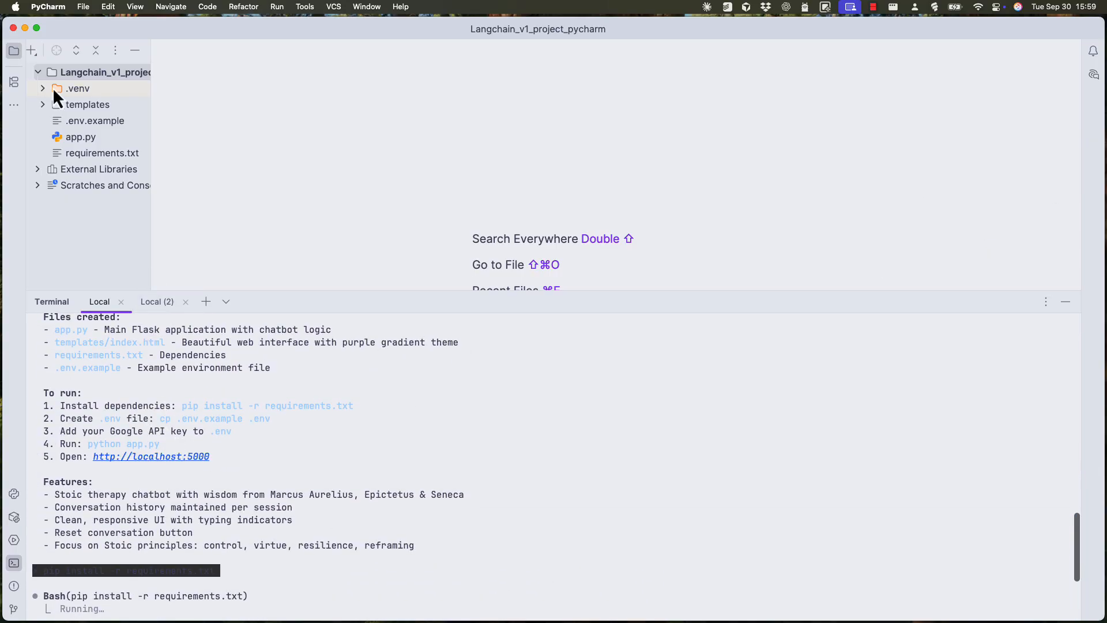
pyautogui.rightClick(93, 120)
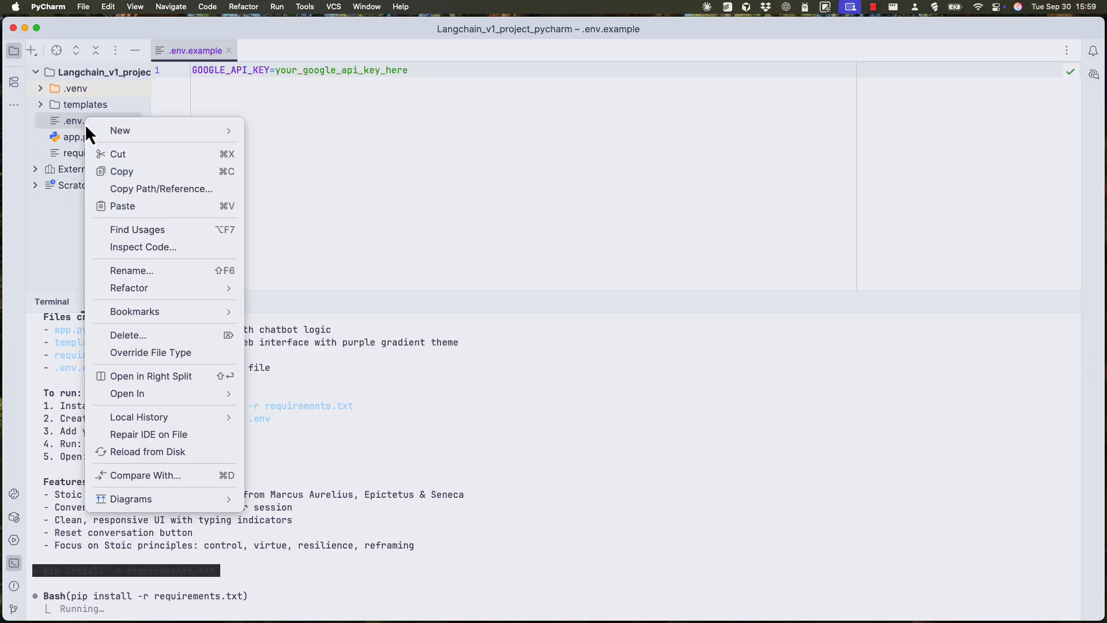
pyautogui.click(130, 270)
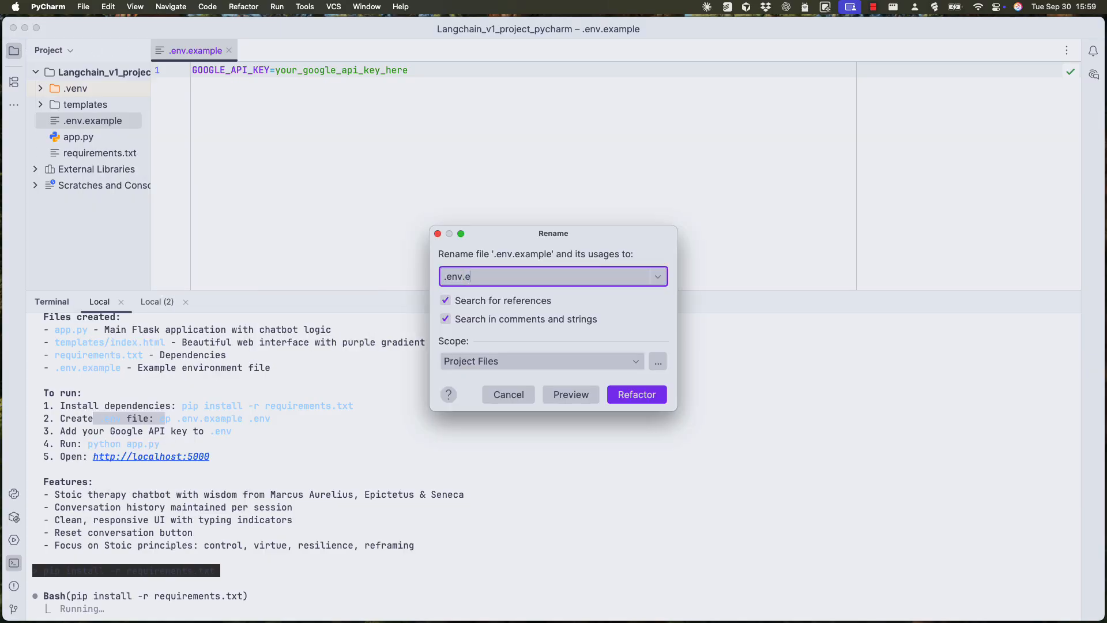
pyautogui.click(635, 395)
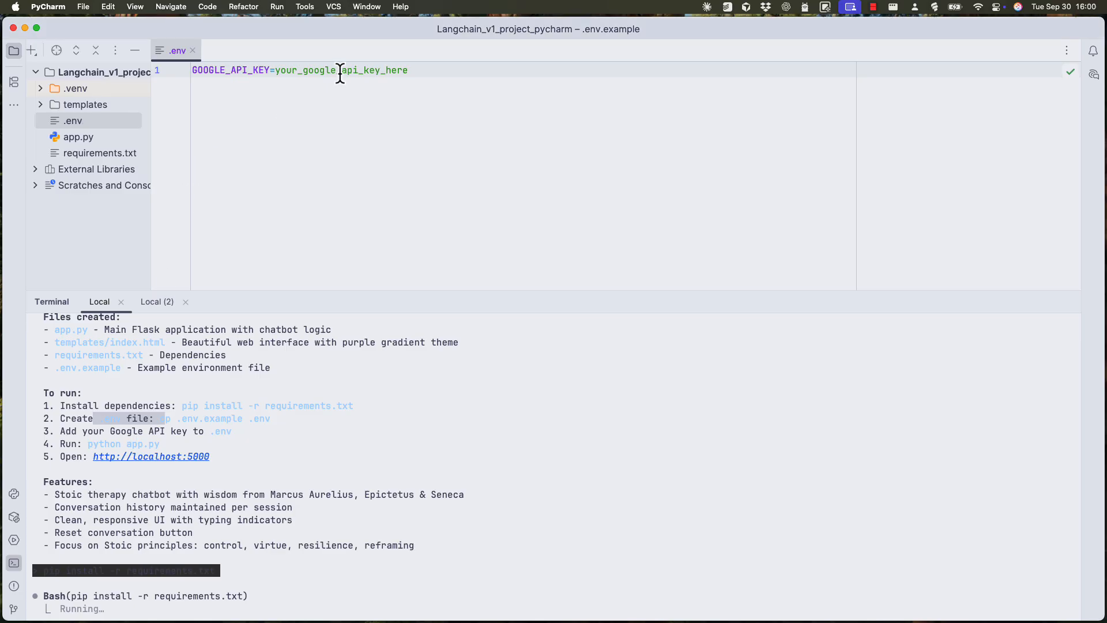
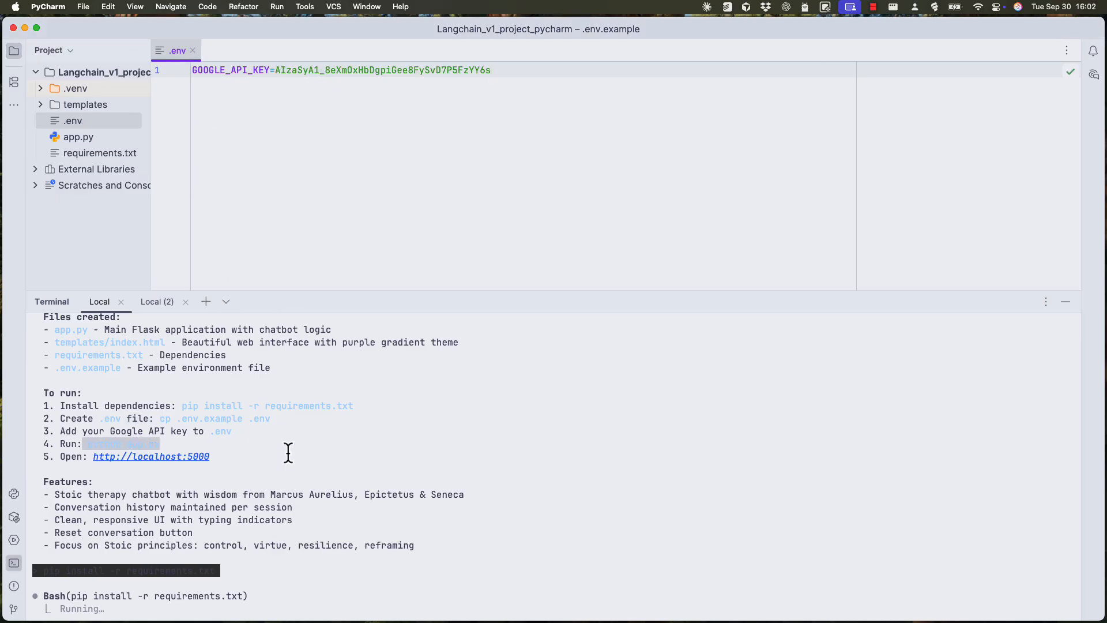
# Run python app.py in the terminal, which ends in a Pydantic ChatGoogleGenerativeAI error
pyautogui.click(156, 301)
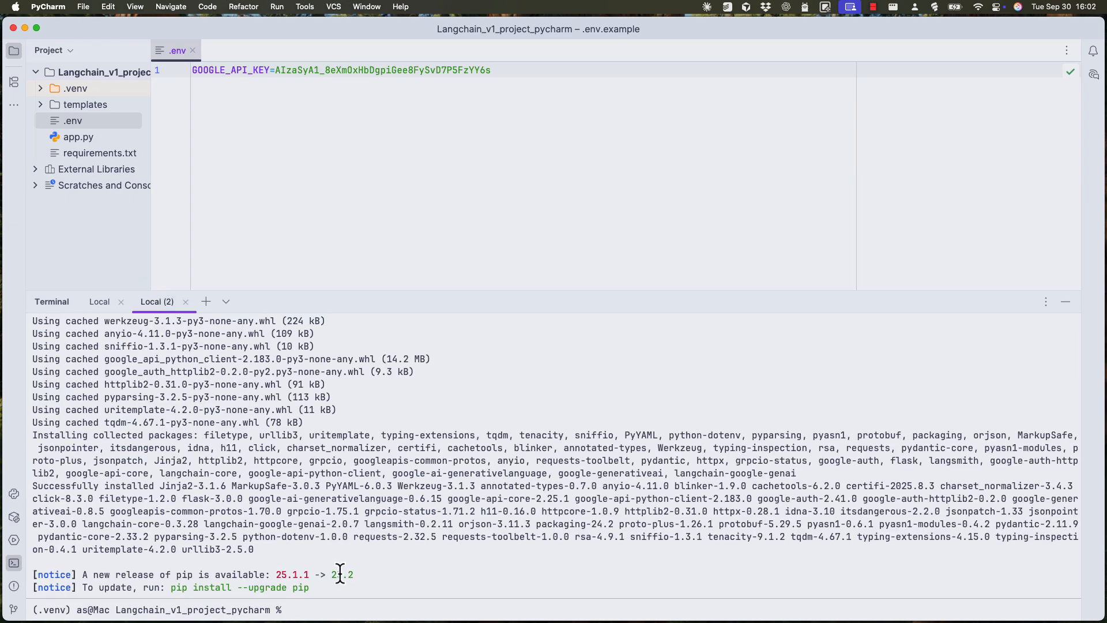
pyautogui.write('python app.py')
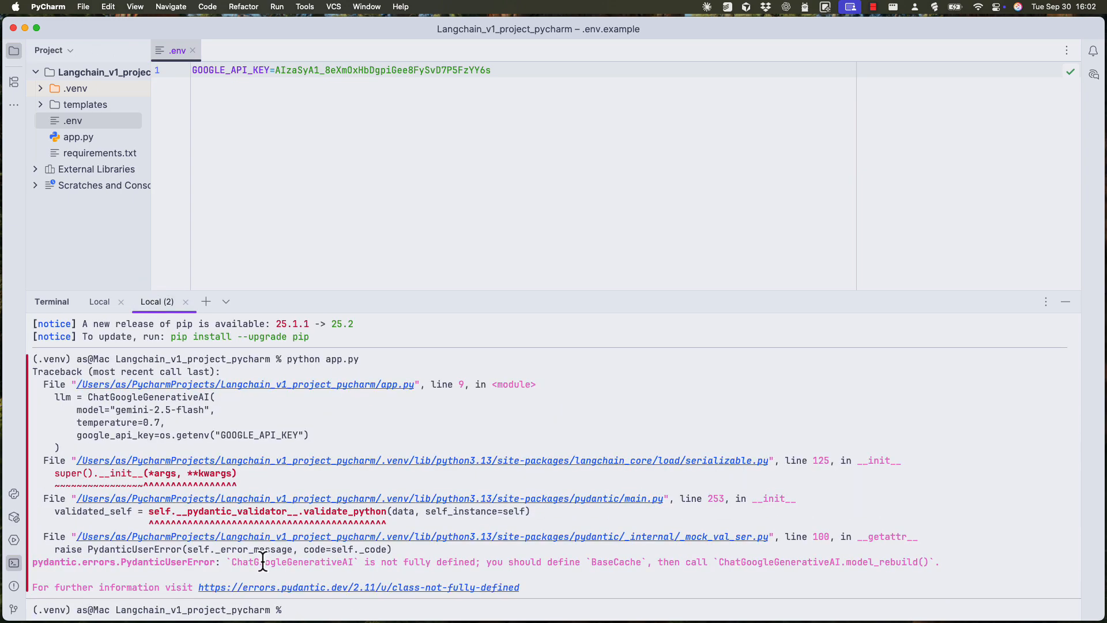
pyautogui.click(99, 301)
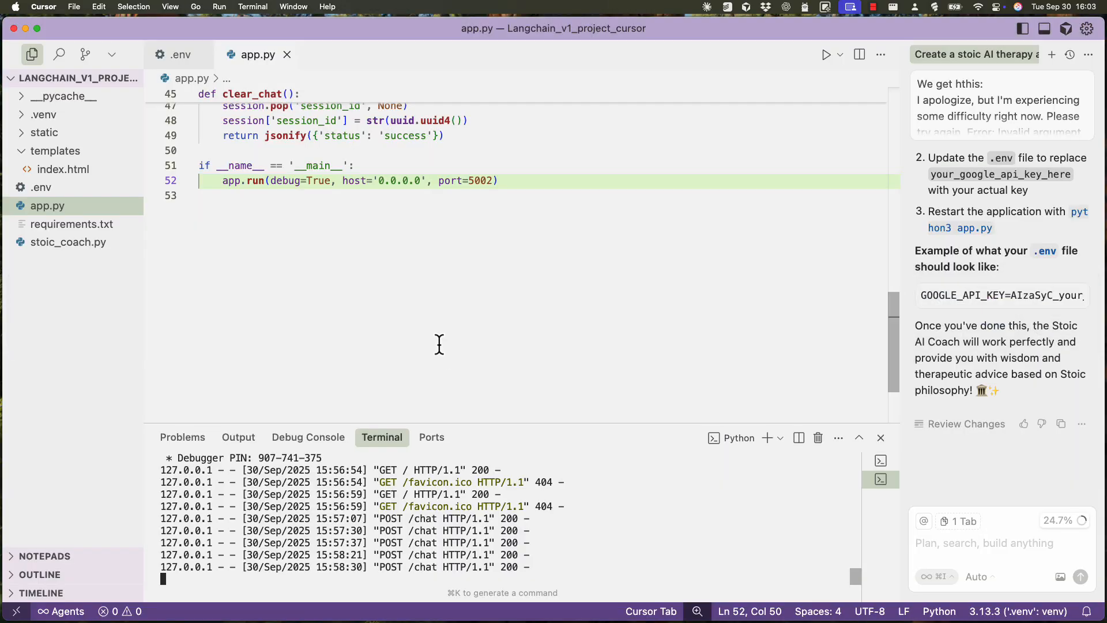
# Give Claude Code the traceback so it fixes .env loading and lazy Gemini initialisation
pyautogui.click(71, 224)
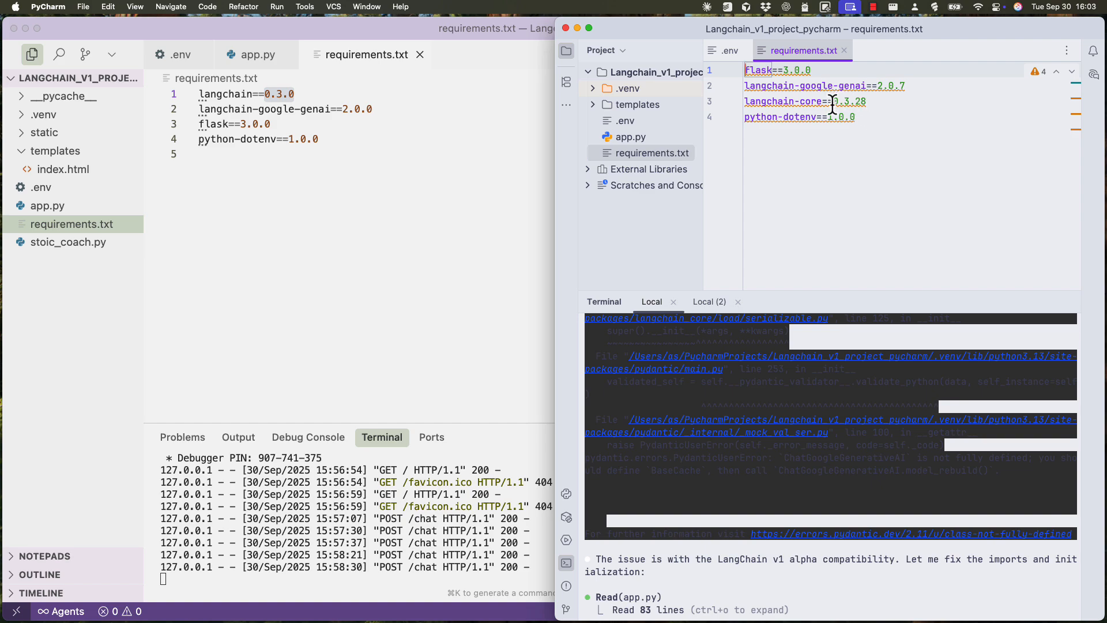
pyautogui.moveTo(832, 102)
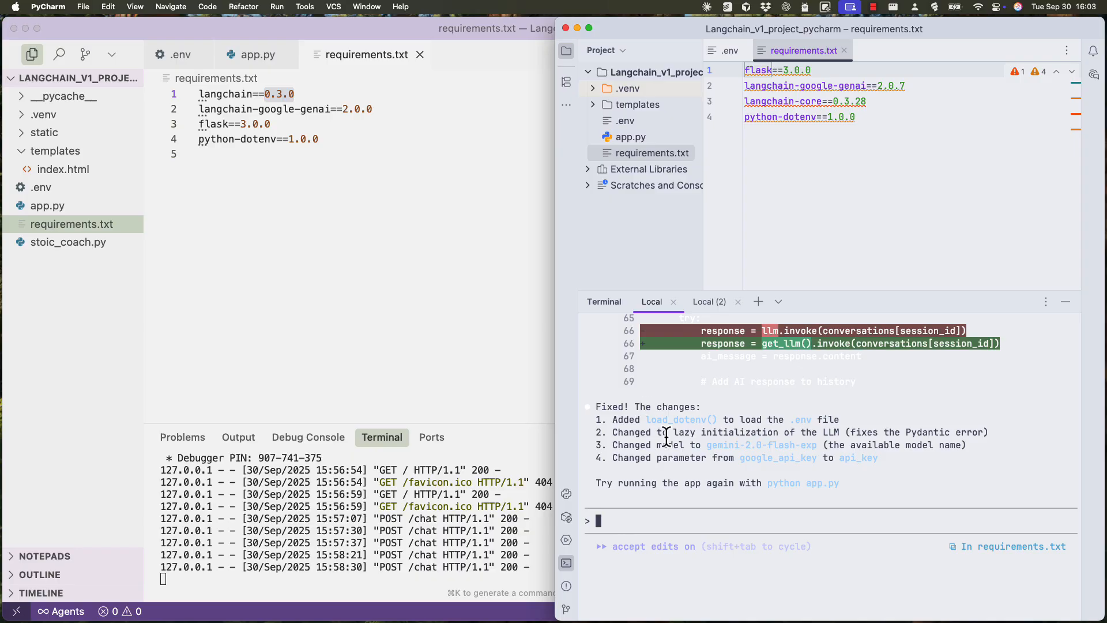
pyautogui.click(708, 301)
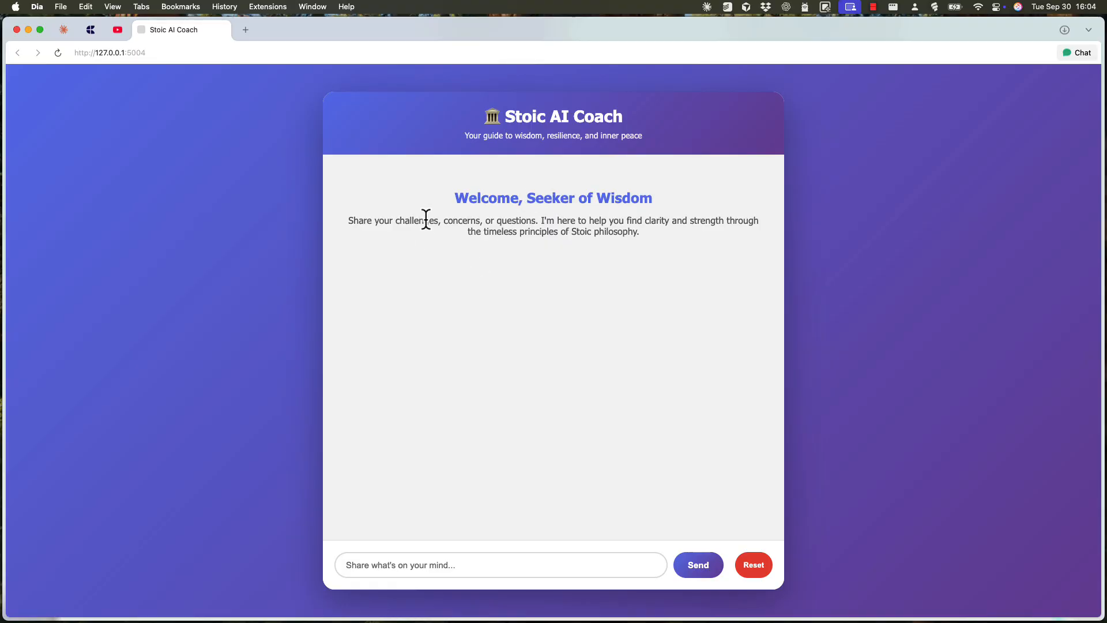
pyautogui.moveTo(548, 141)
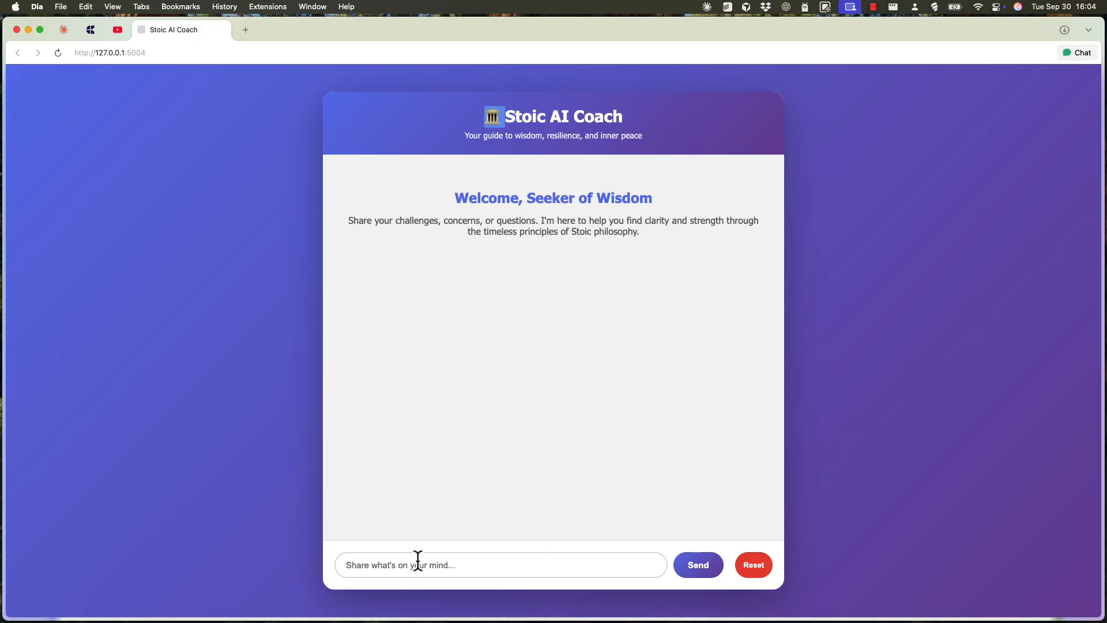
# Send 'Hi' to the PyCharm-built Stoic AI Coach on 127.0.0.1:5004
pyautogui.write('Hi')
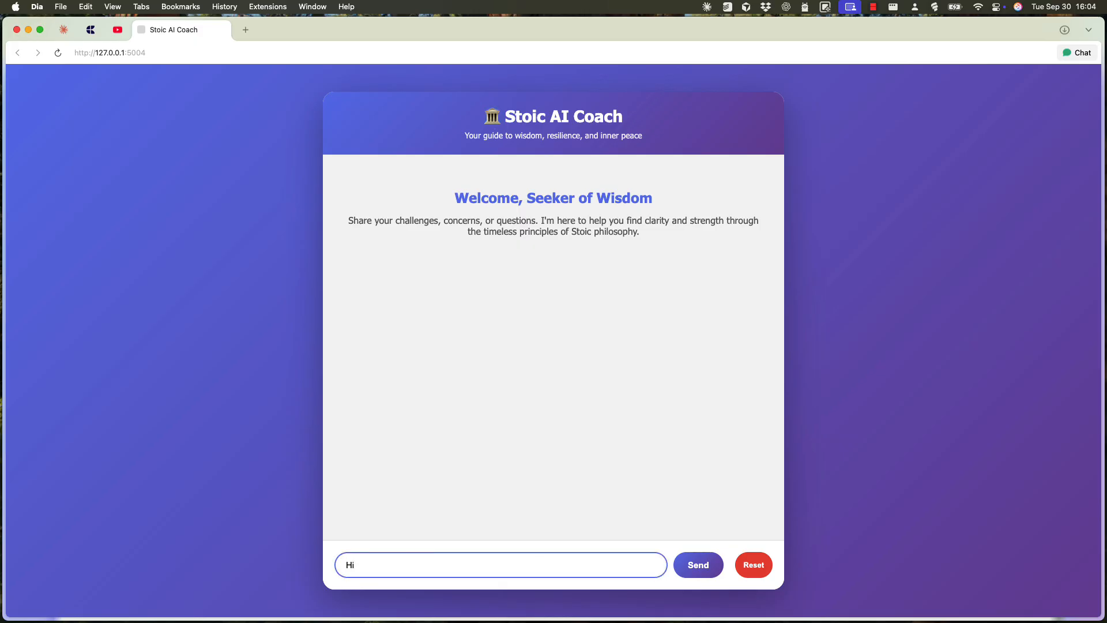
pyautogui.click(696, 564)
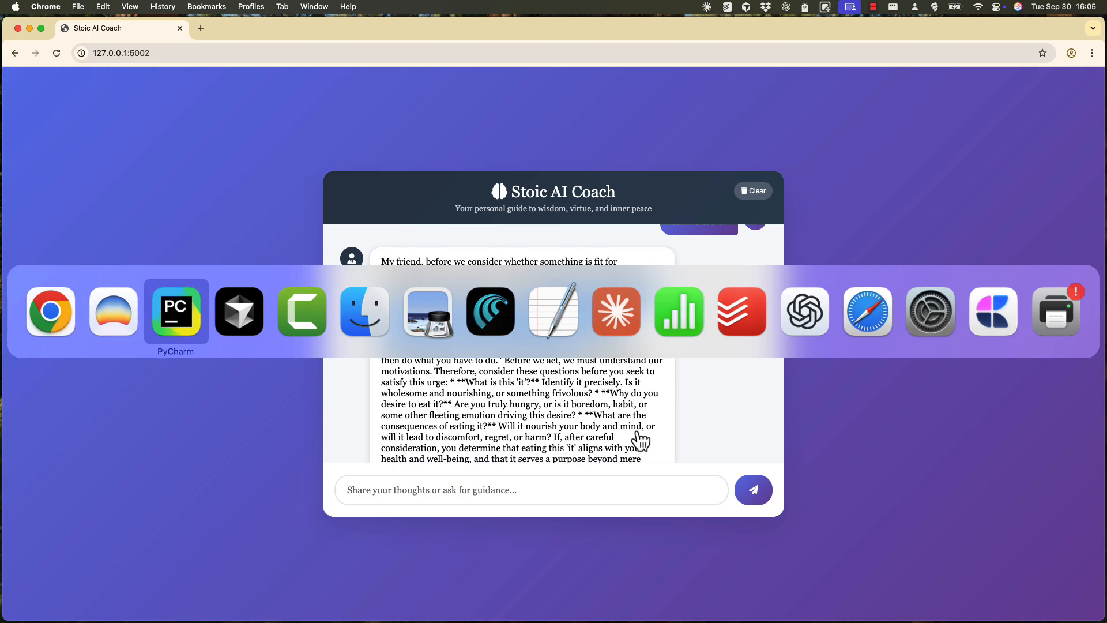
# Return to PyCharm, copy the pip install command for the Gemini SDK and start a fresh terminal session
pyautogui.click(175, 311)
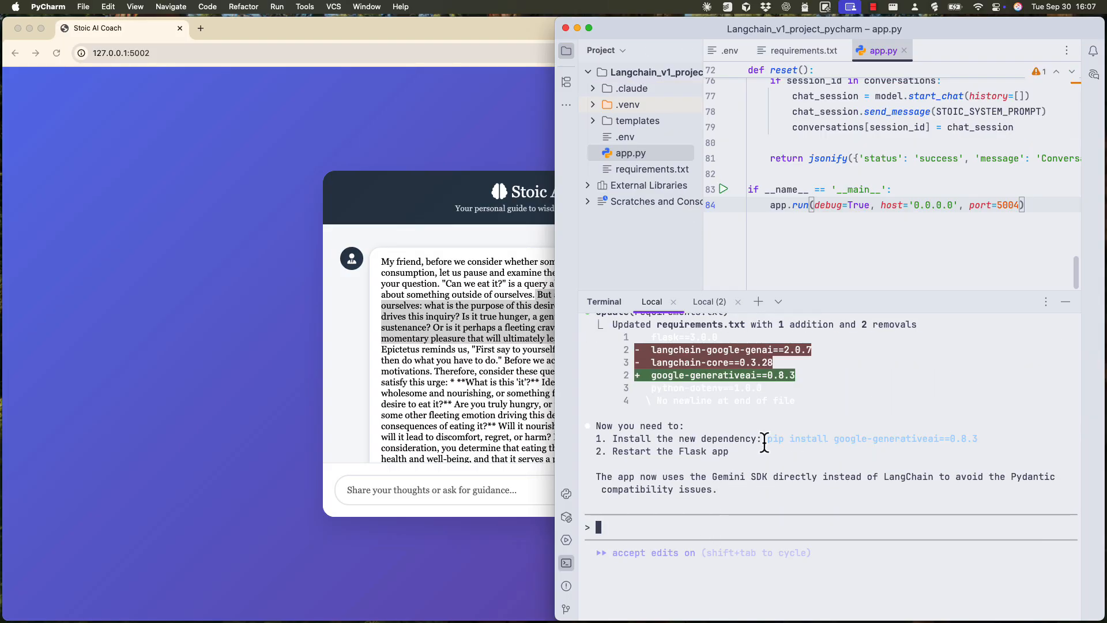
pyautogui.moveTo(768, 439); pyautogui.dragTo(977, 438)
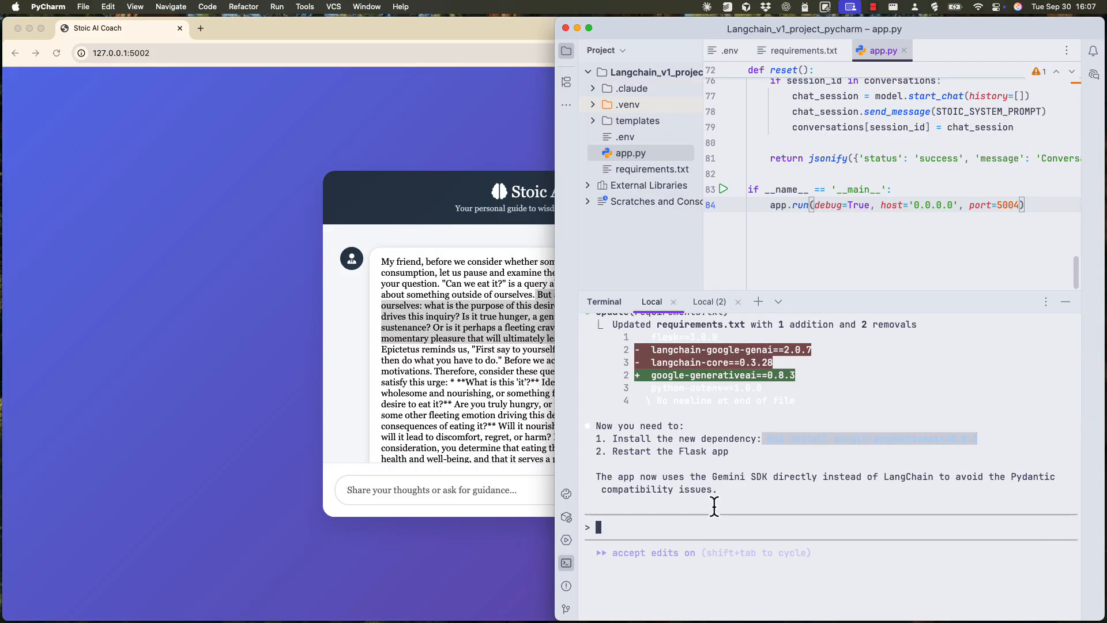
pyautogui.click(822, 301)
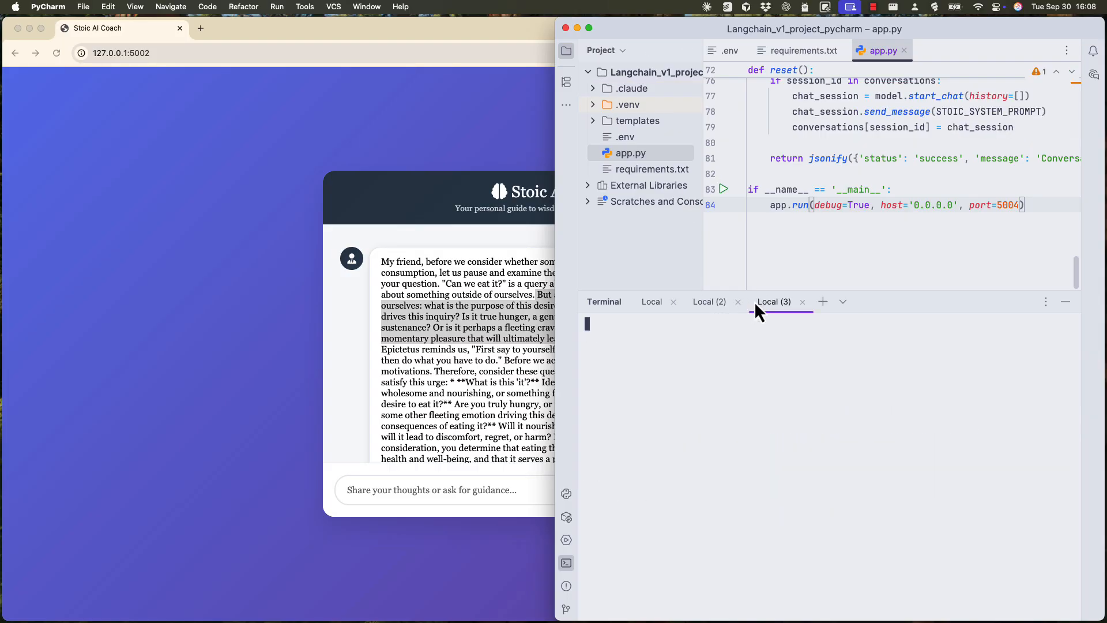
pyautogui.click(709, 301)
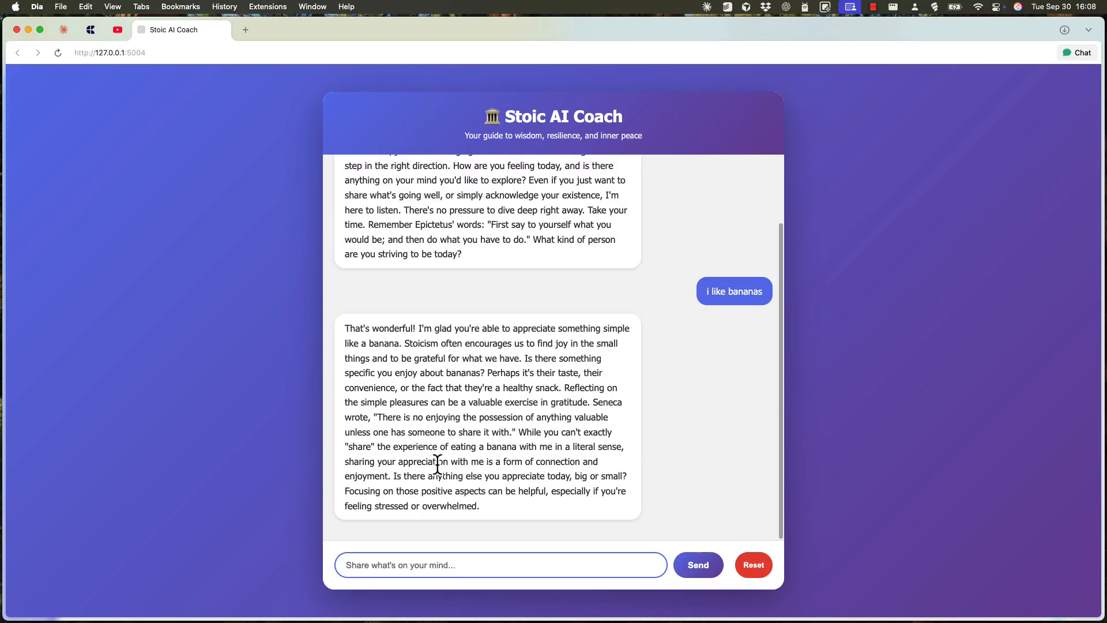
# Ask the coach 'what' colour the bananas are and highlight its reply naming them yellow
pyautogui.write('what')
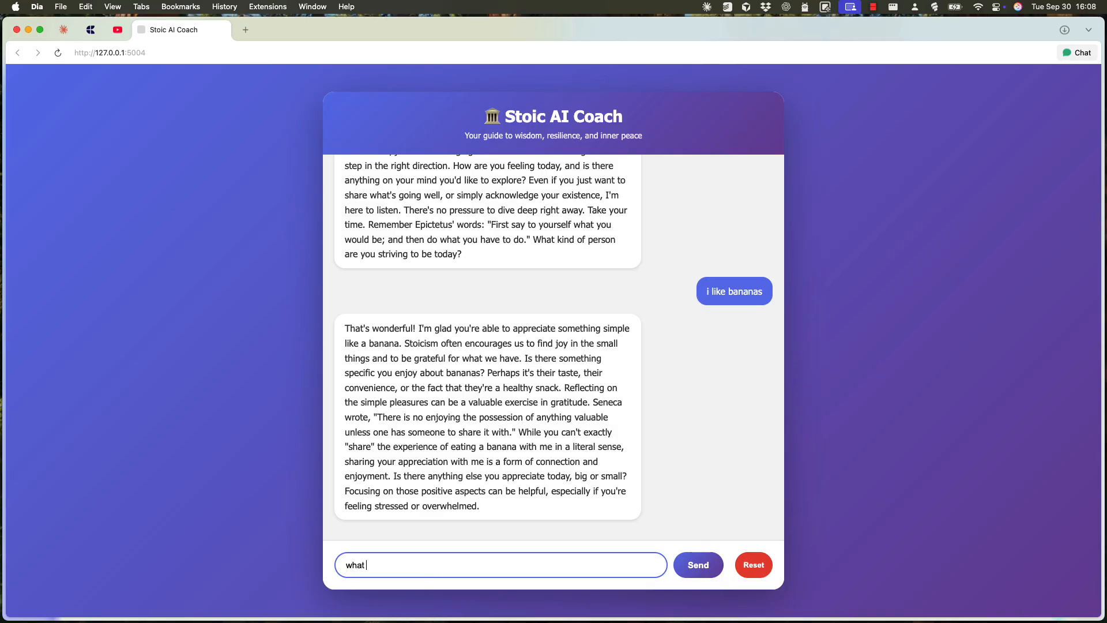
pyautogui.click(698, 564)
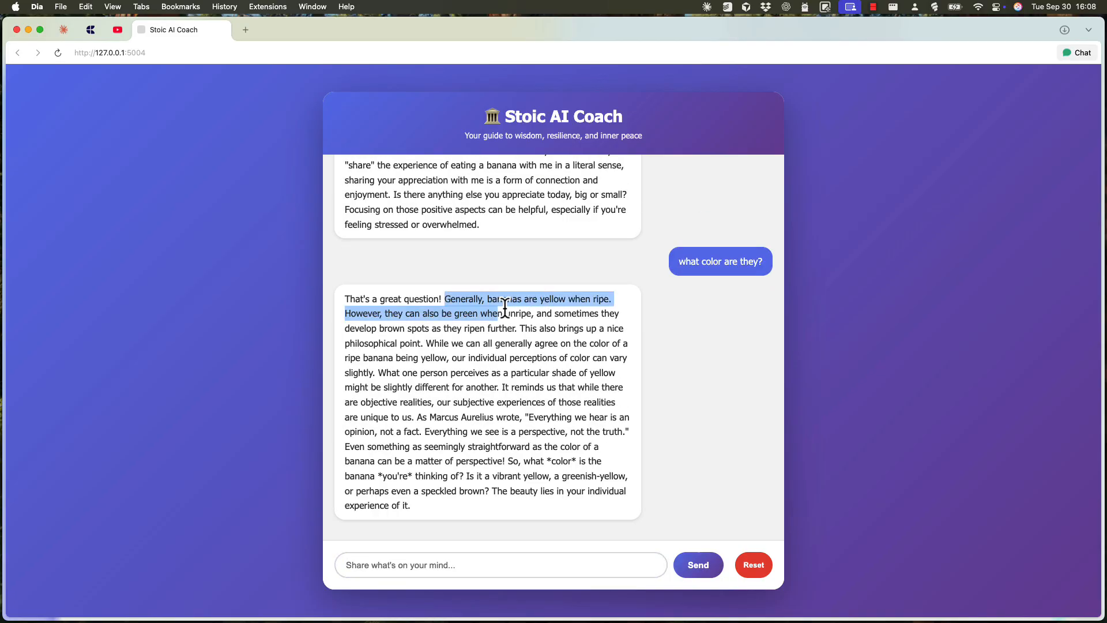
pyautogui.moveTo(502, 310); pyautogui.dragTo(600, 343)
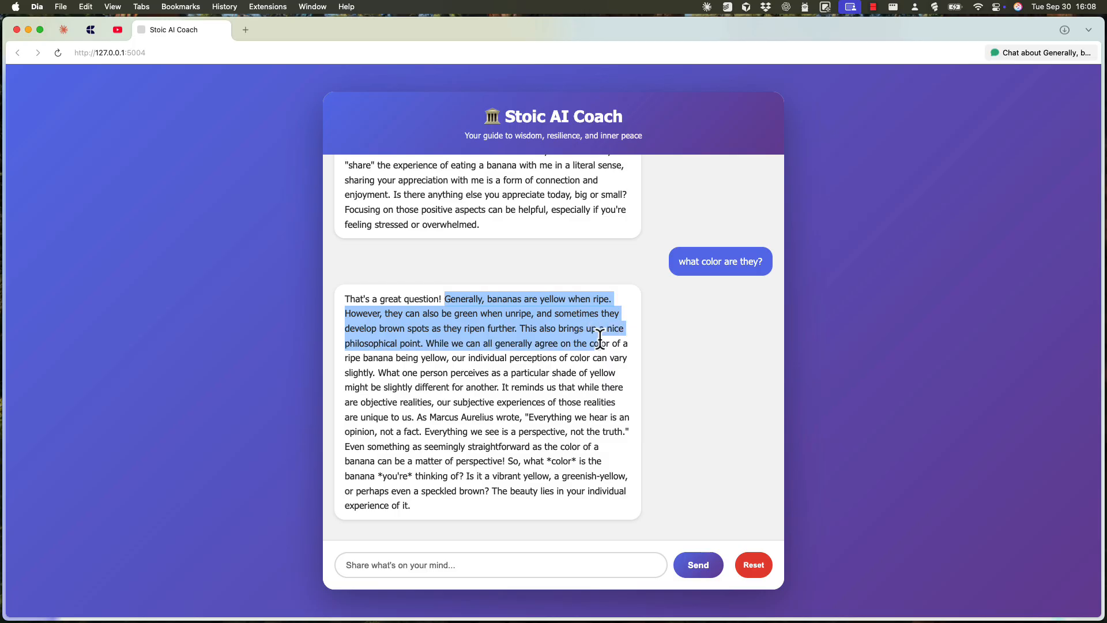
pyautogui.scroll(3)
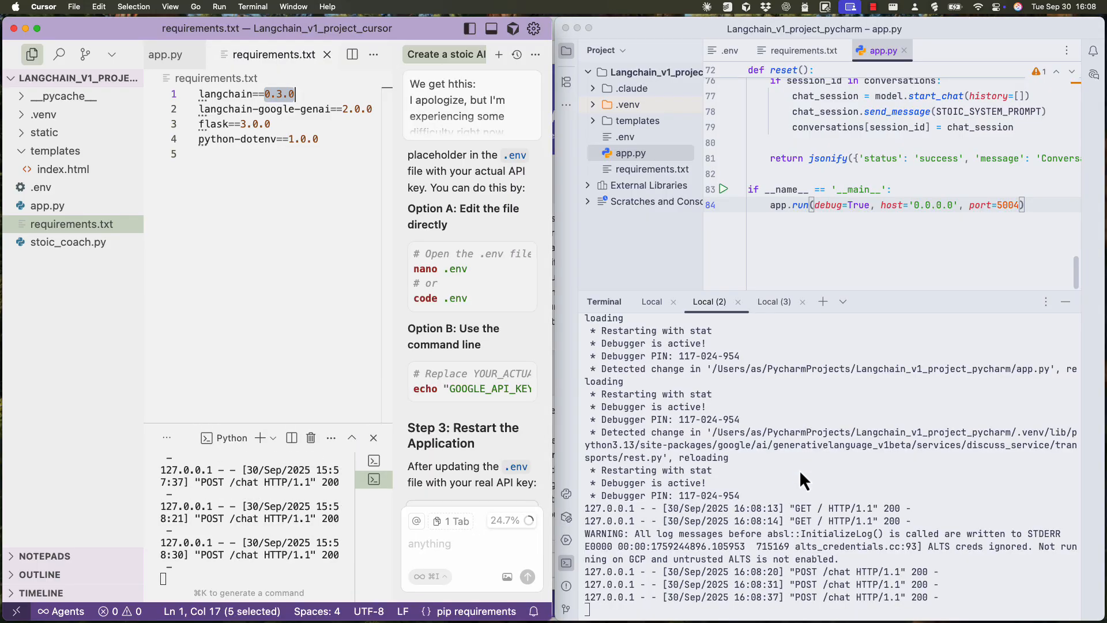
# Tell Cursor 'it's not saving the conve...' and compare the PyCharm requirements.txt (flask, google-generativeai, python-dotenv)
pyautogui.write("it's not saving the conve")
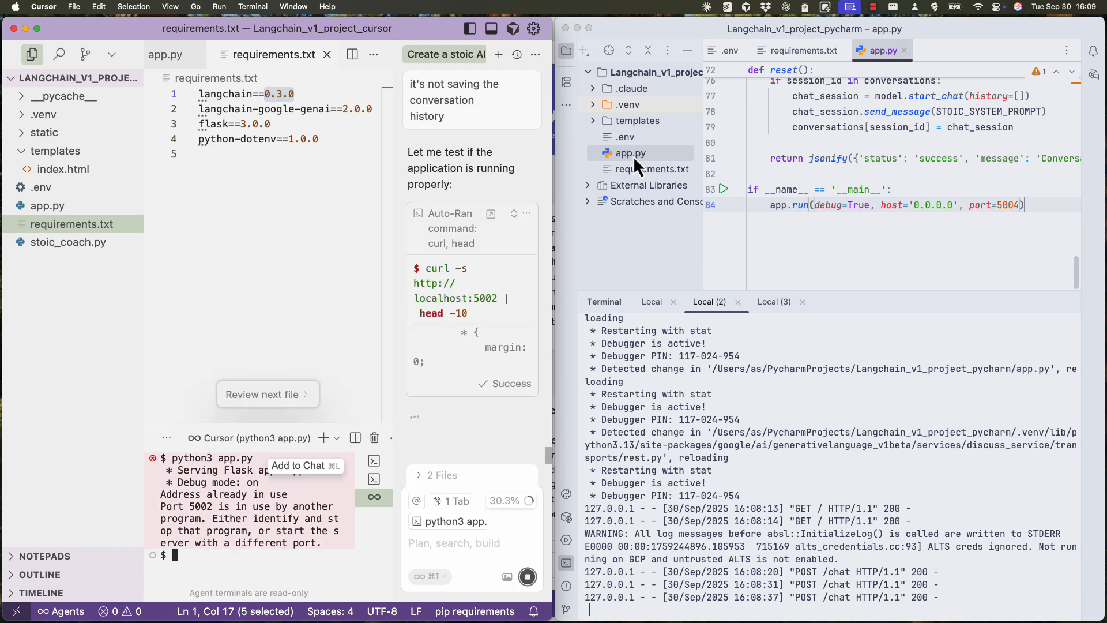
pyautogui.click(798, 50)
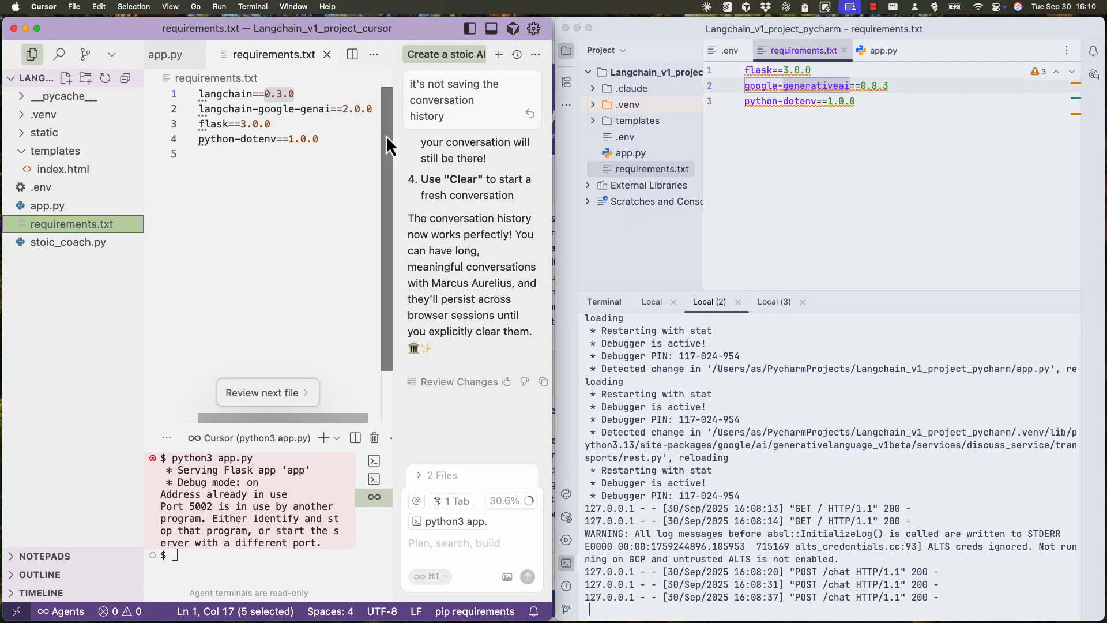
pyautogui.click(263, 94)
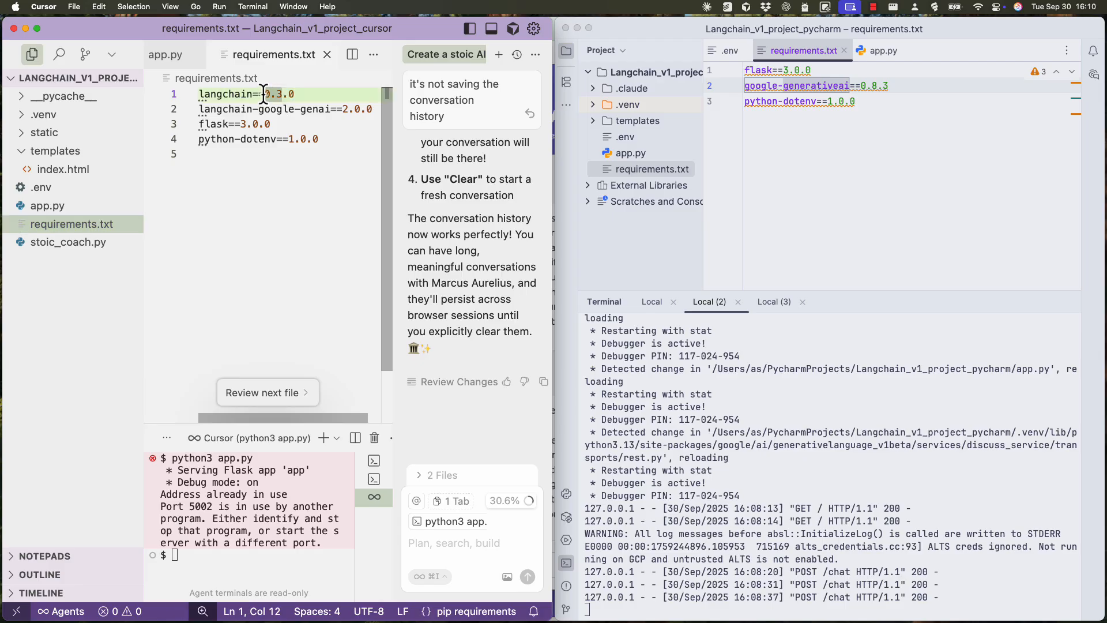